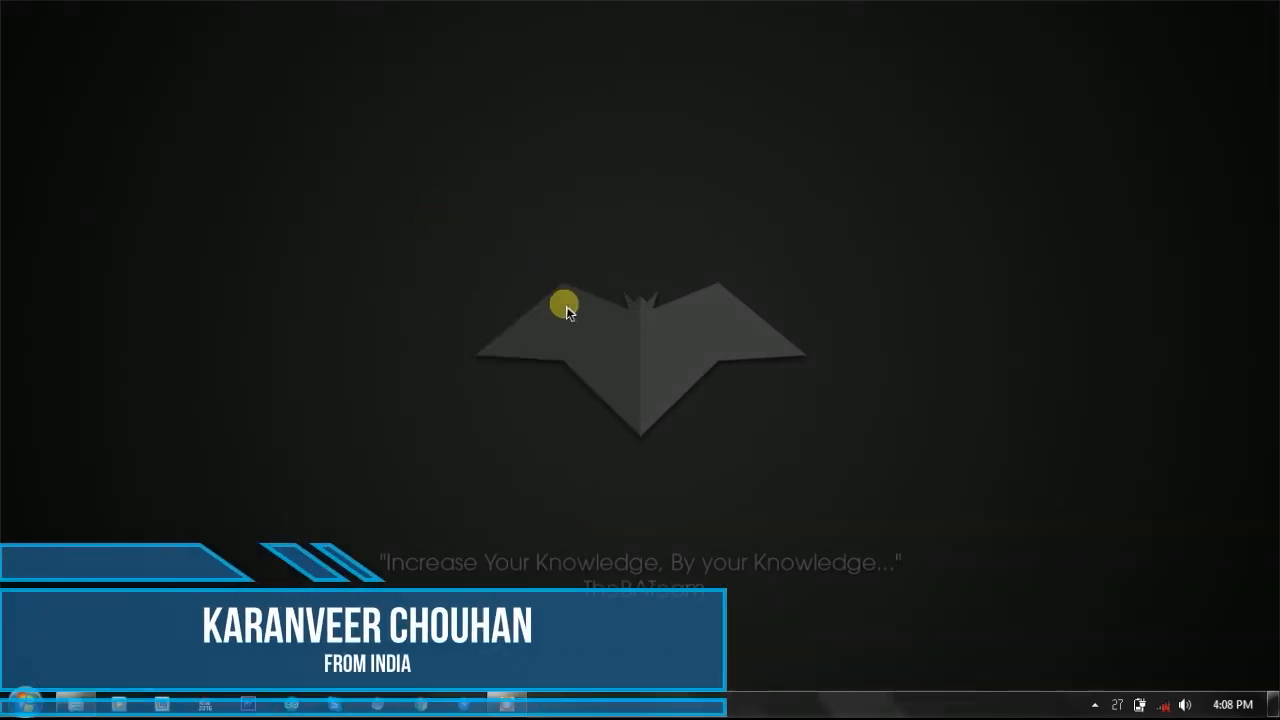
Refresh the view, then open Test.bat in the CmdMenuSel folder with Edit so it loads in Notepad
right_click(564, 304)
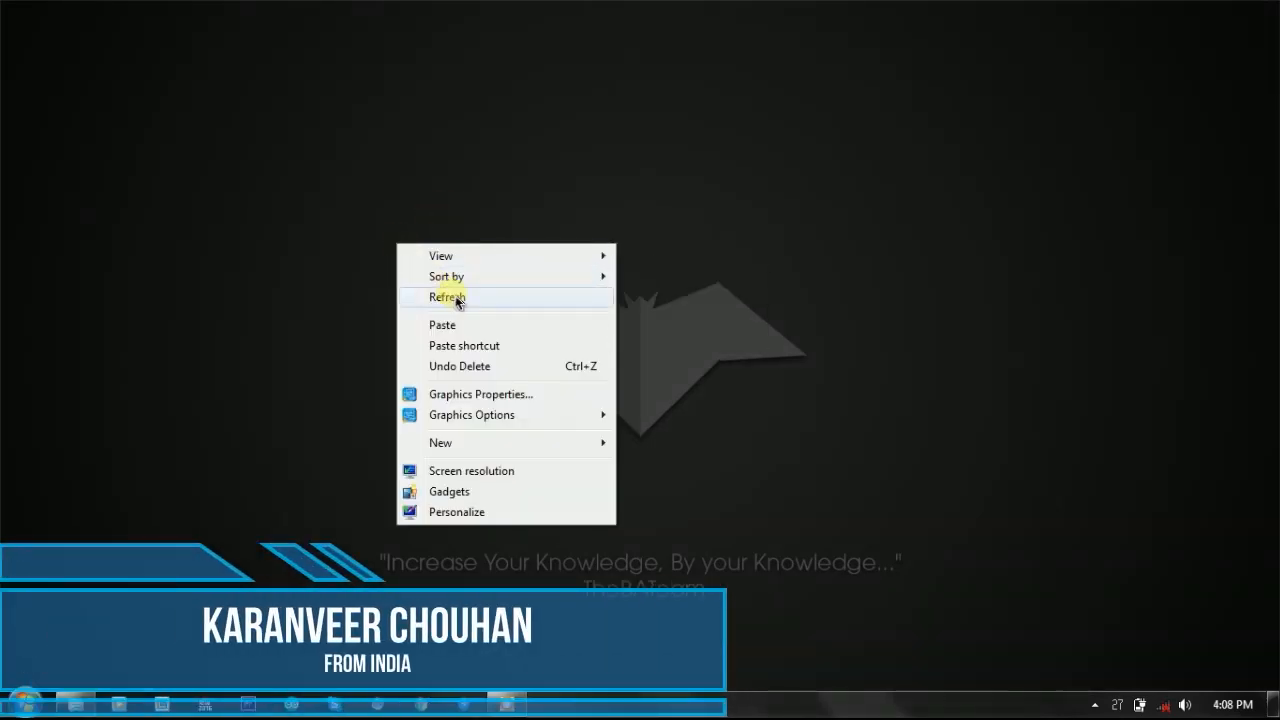
click(448, 296)
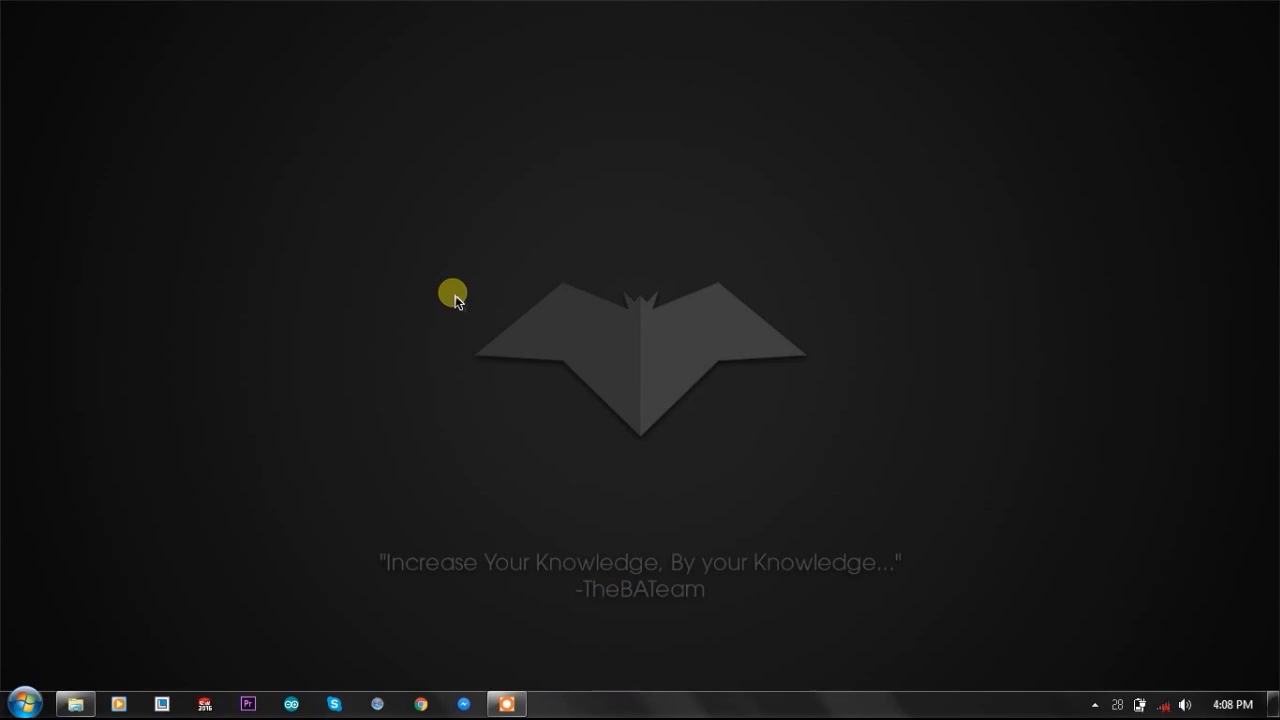
mouse_move(398, 288)
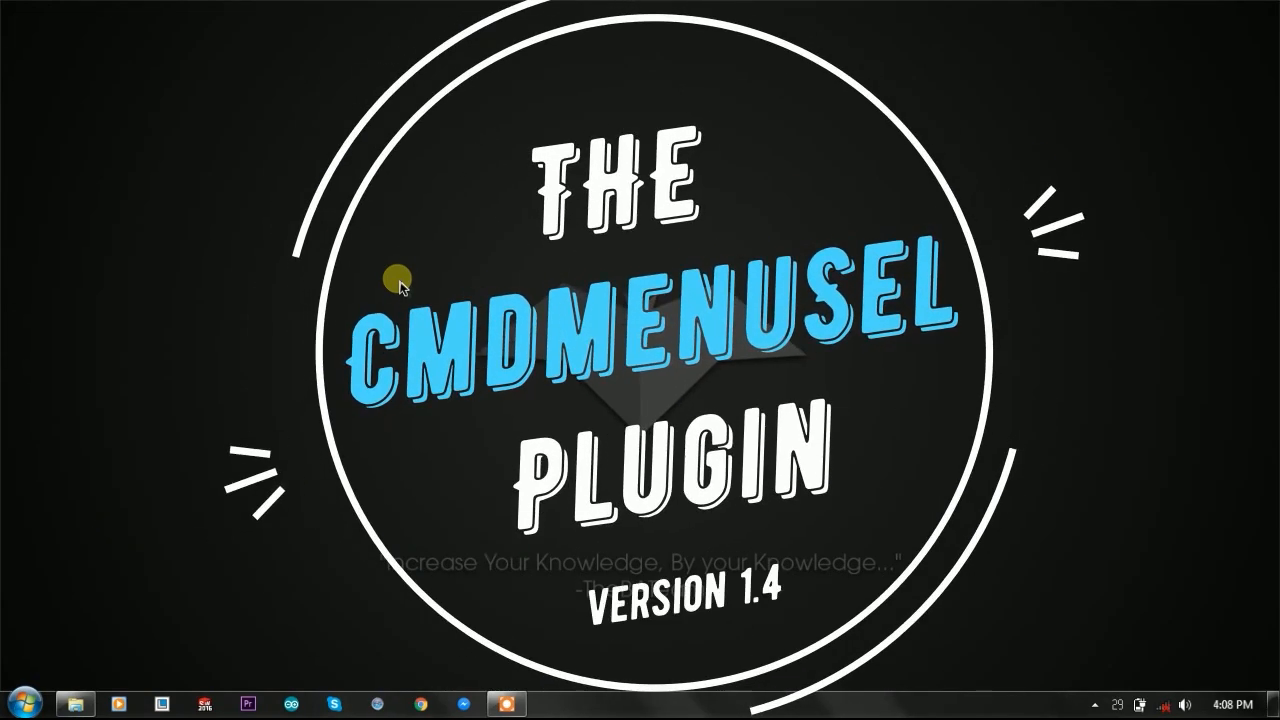
mouse_move(432, 304)
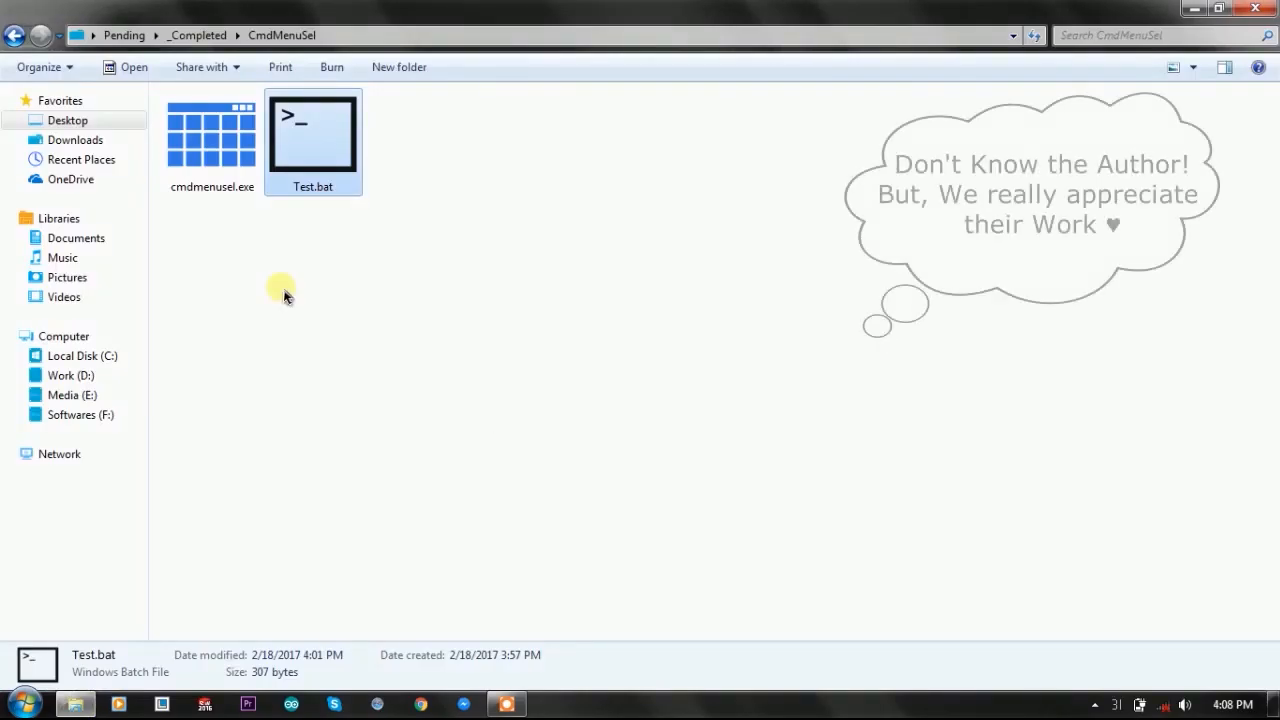
mouse_move(230, 276)
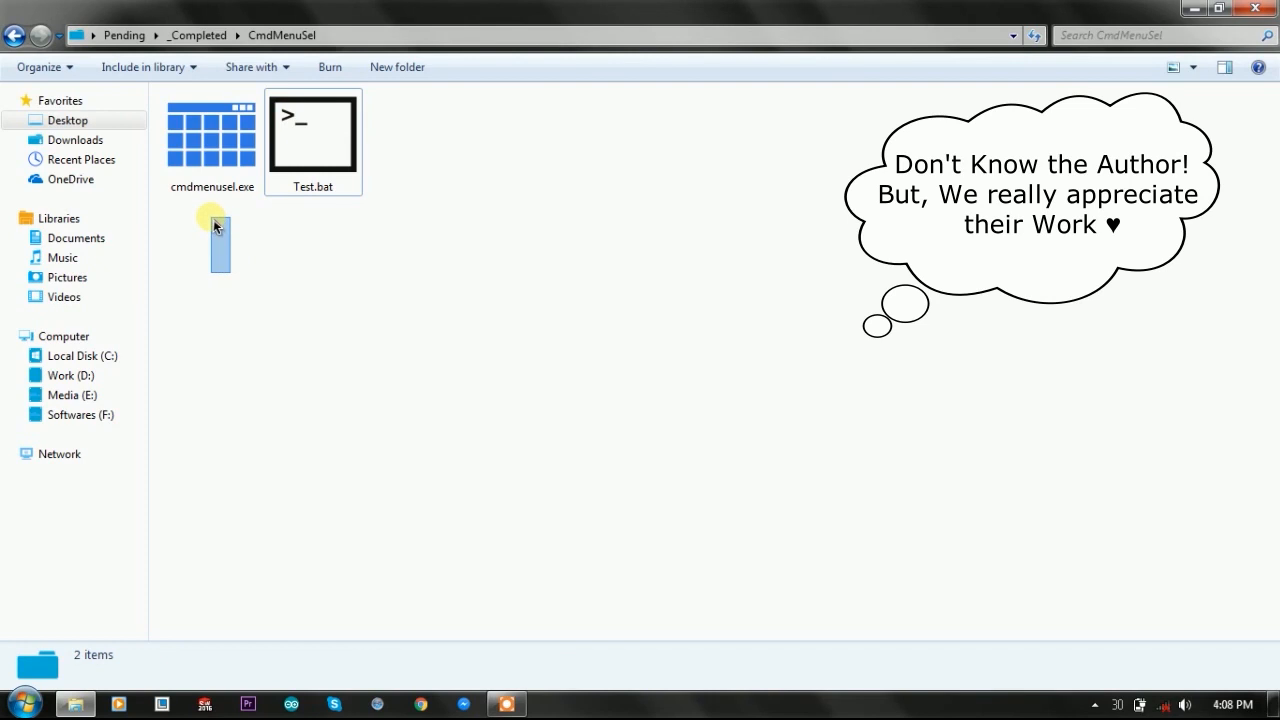
click(212, 130)
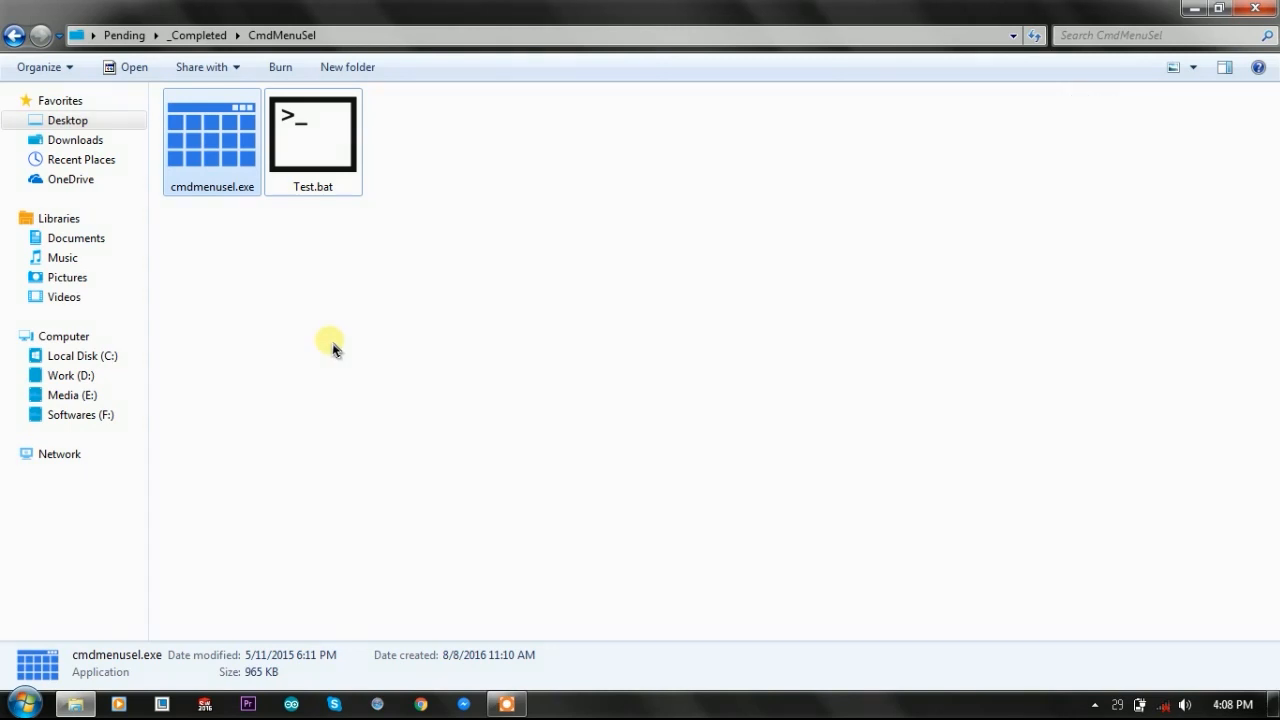
right_click(312, 132)
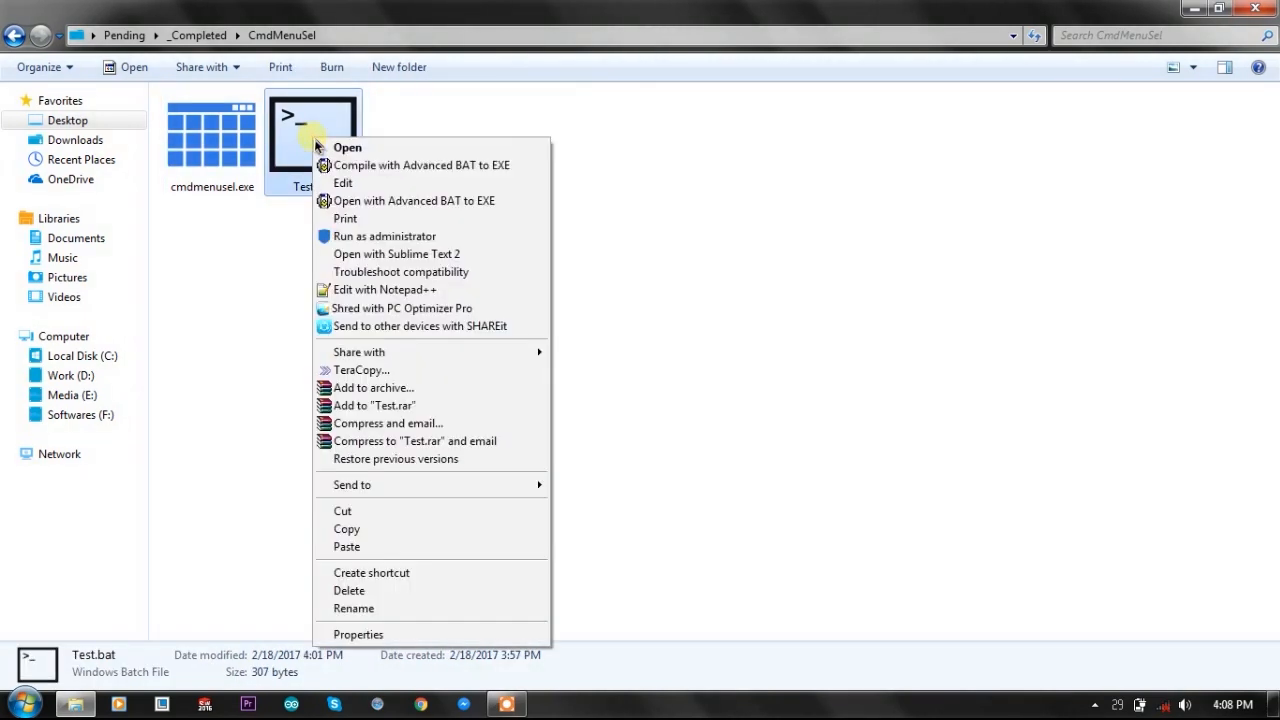
click(344, 184)
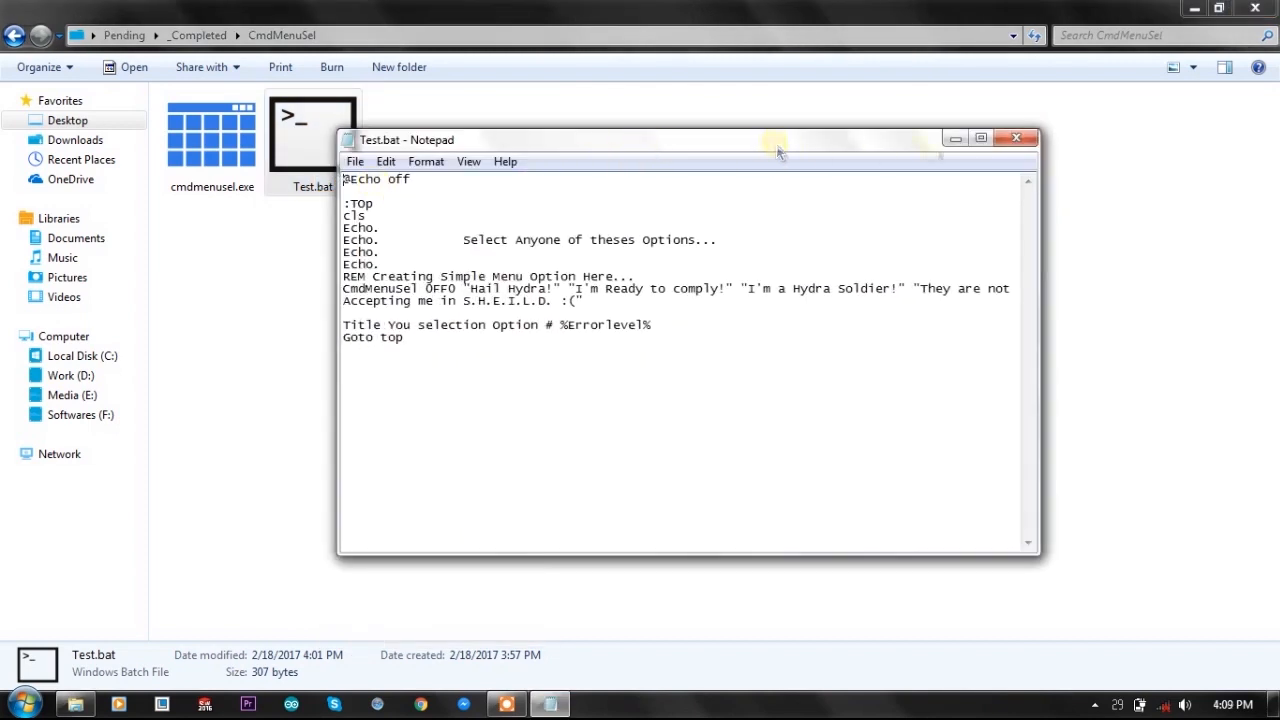
Maximize Notepad, jump through the whole Test.bat script, then close the editor
click(980, 138)
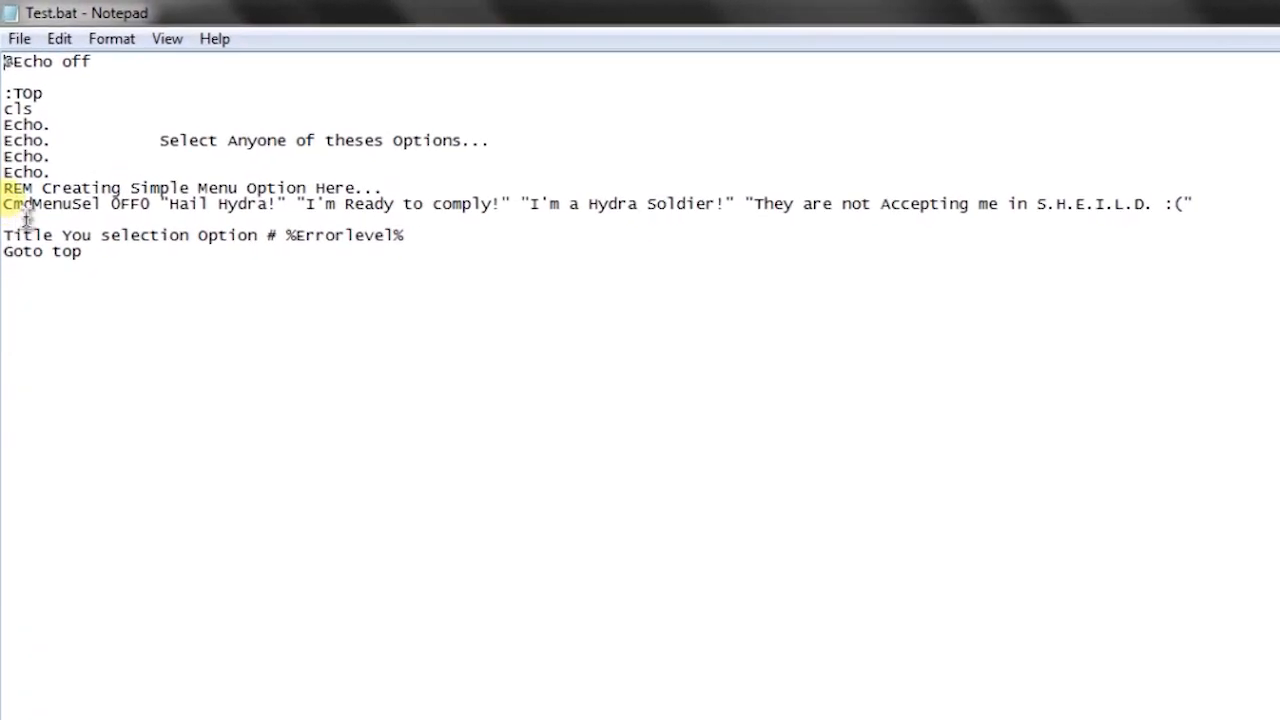
key(ctrl+a)
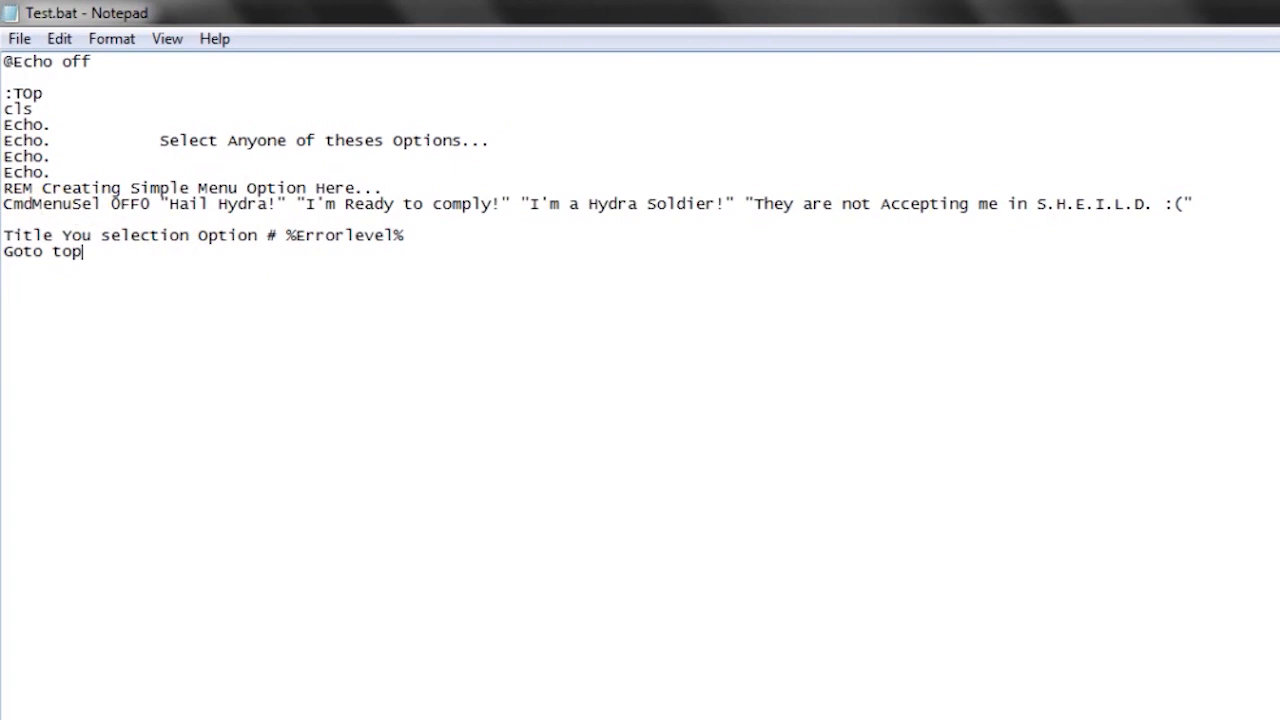
double_click(48, 204)
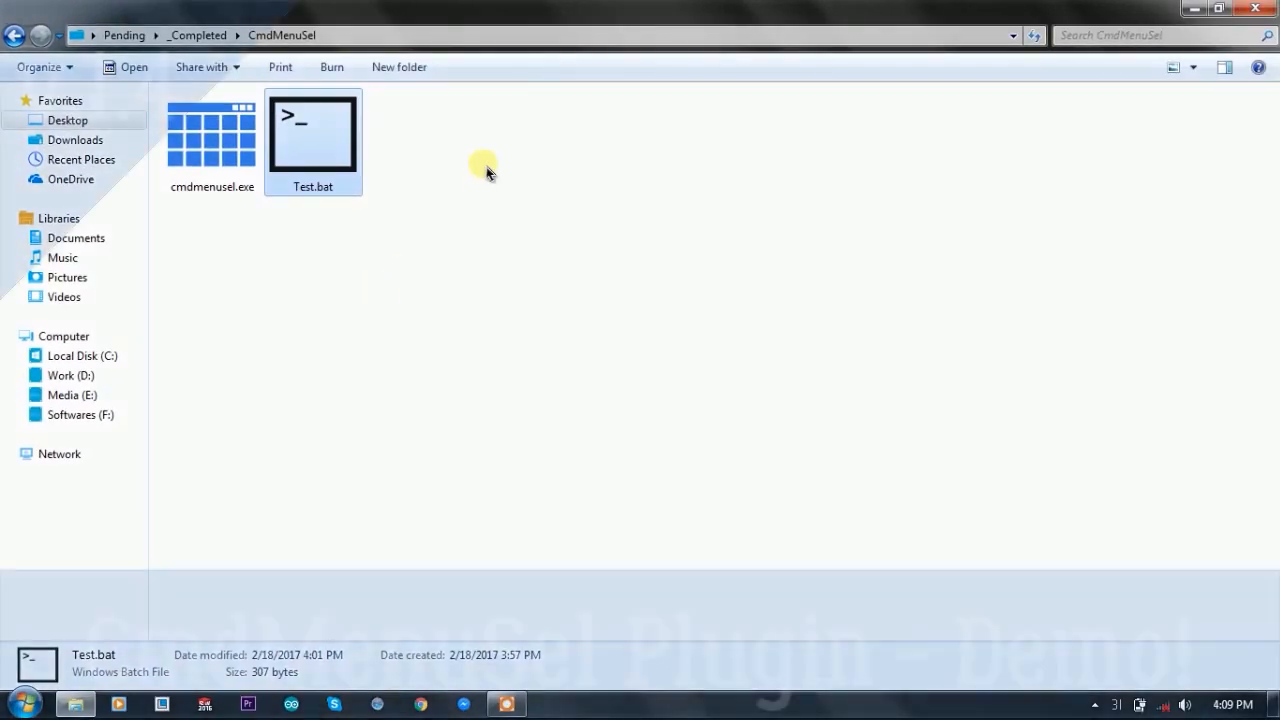
Run Test.bat to show its clickable console menu, then close the console window
double_click(312, 132)
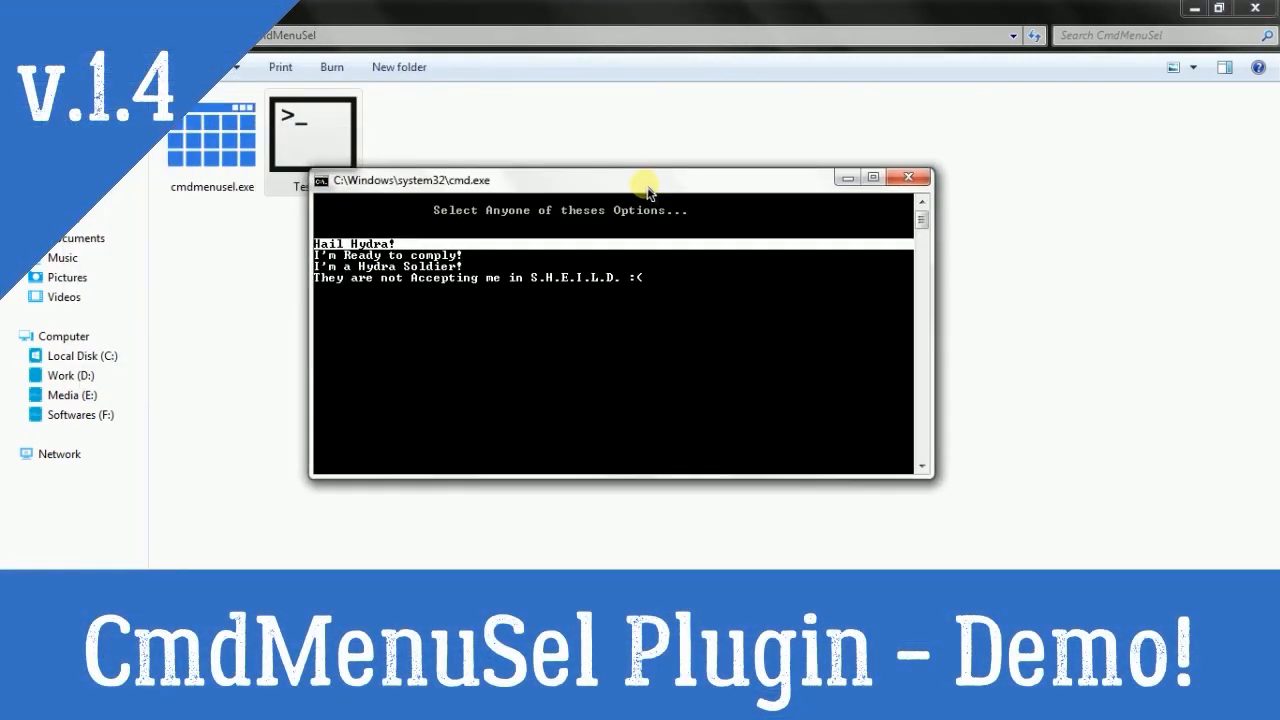
mouse_move(592, 248)
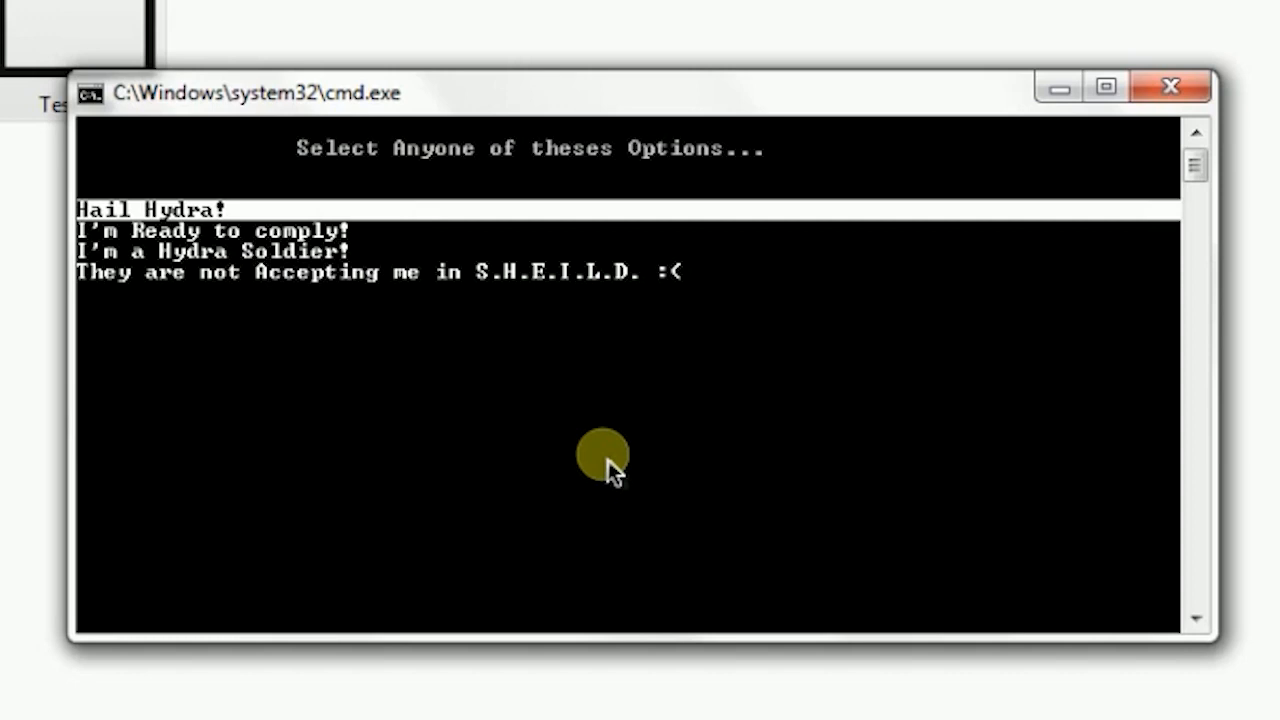
mouse_move(564, 222)
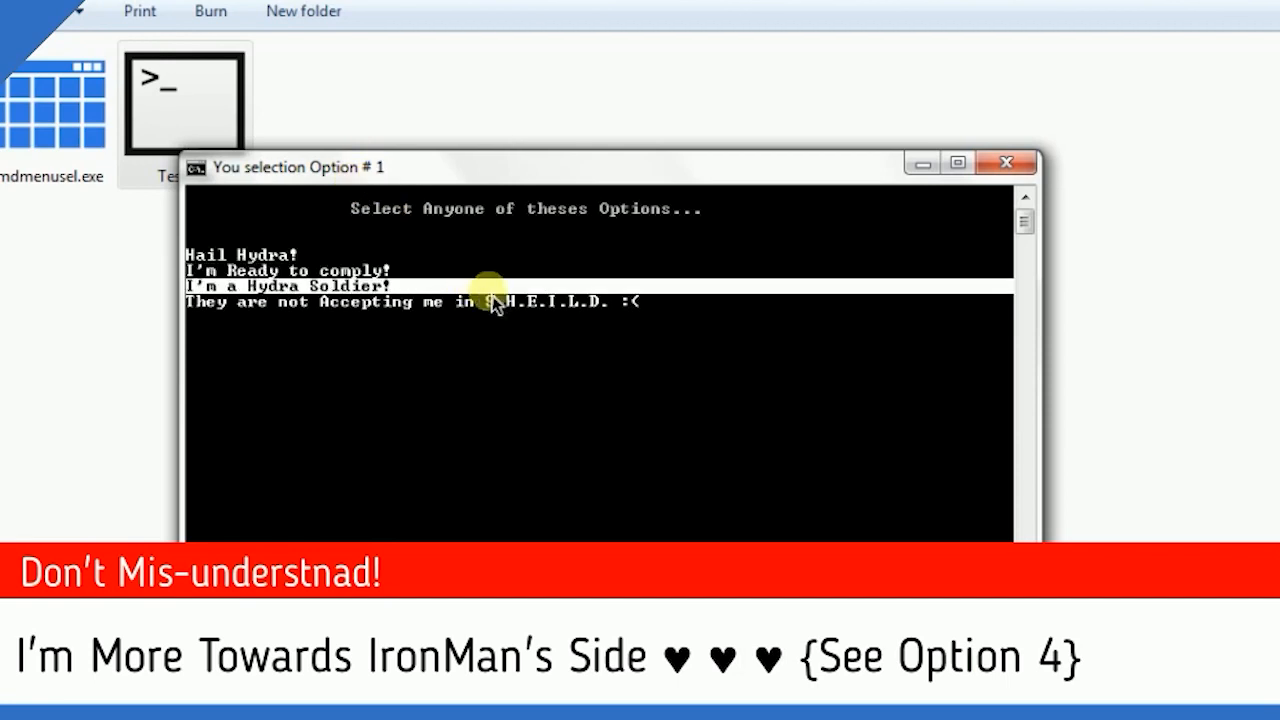
mouse_move(360, 290)
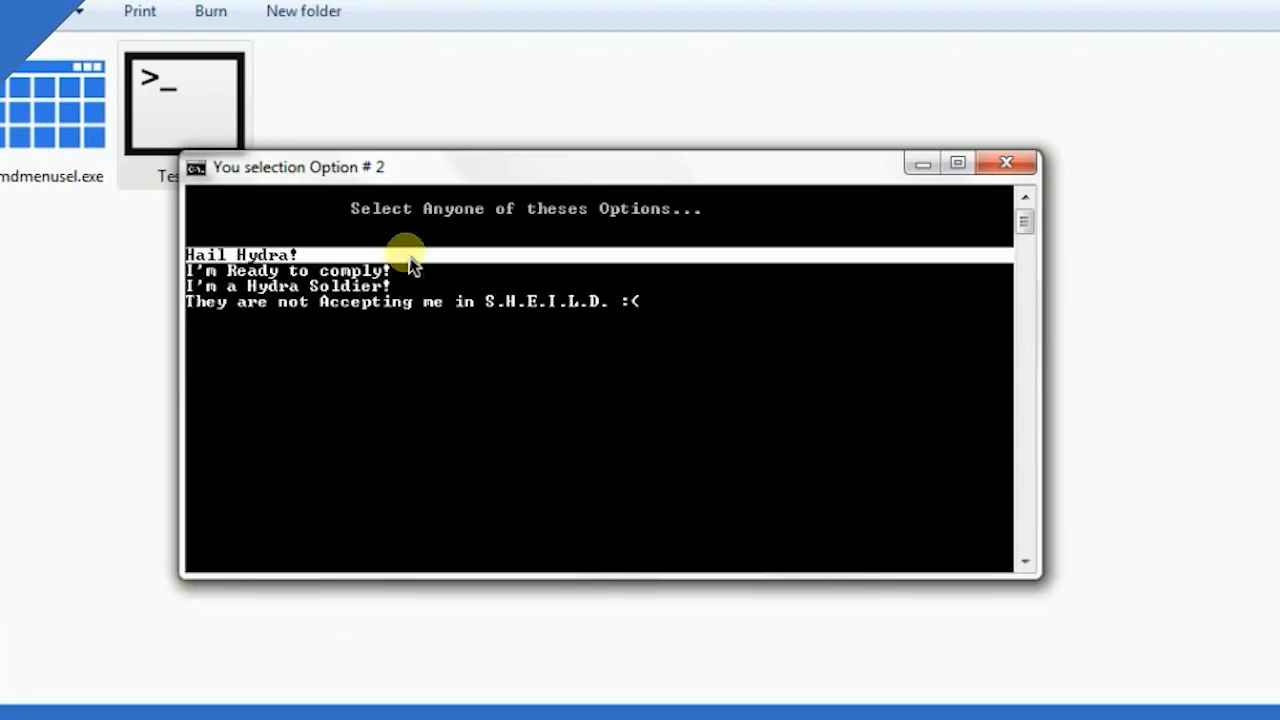
mouse_move(810, 258)
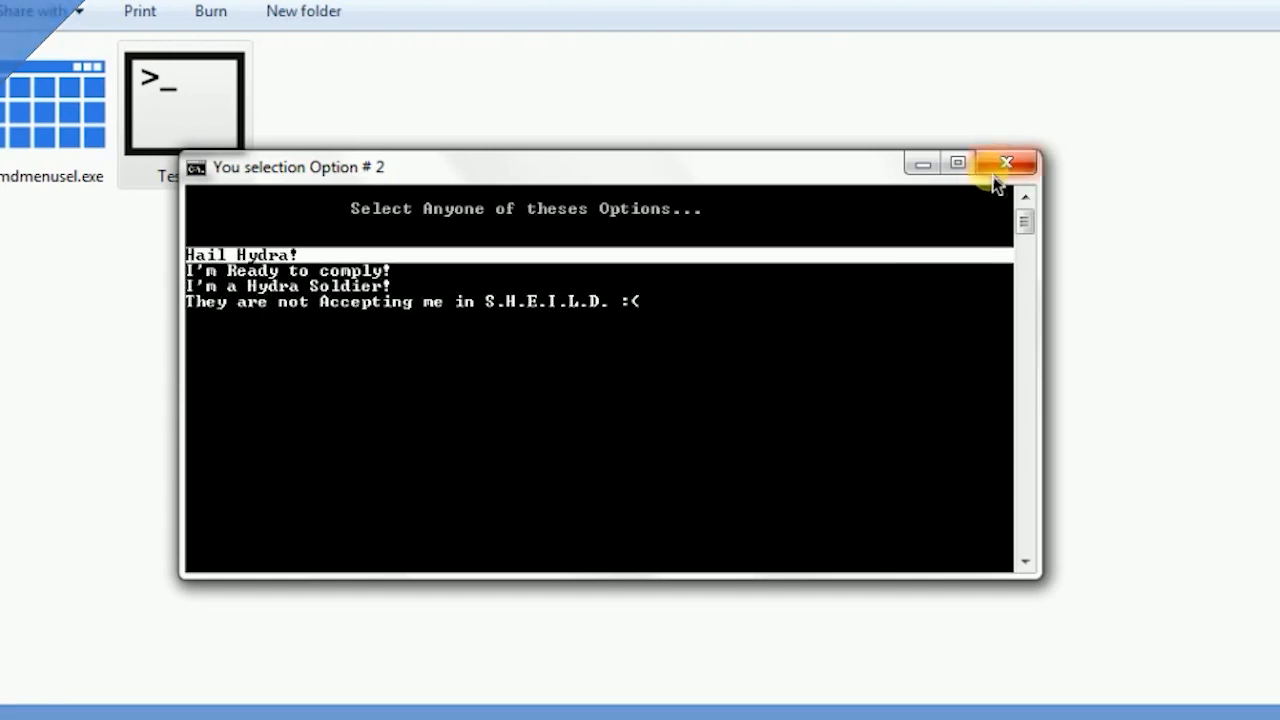
mouse_move(1004, 164)
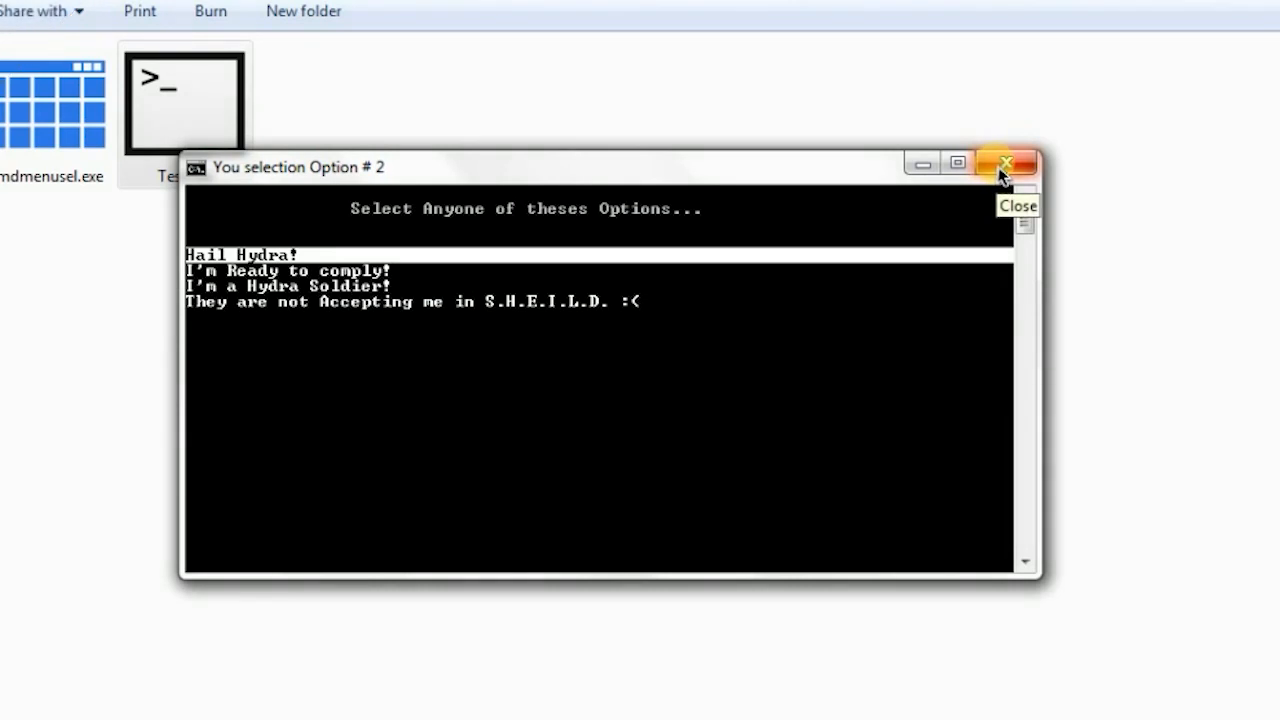
click(1006, 164)
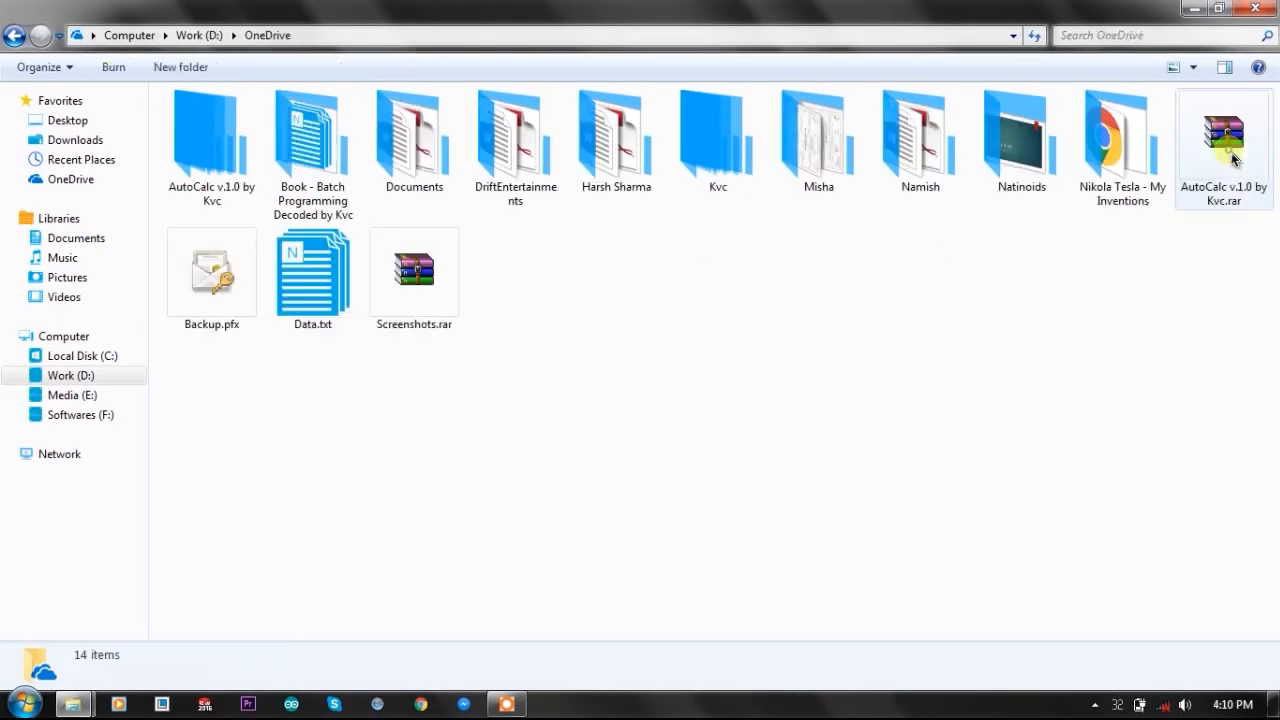
Navigate through Kvc, my_work and chess clock to Source and launch Chess Clock.bat
double_click(716, 136)
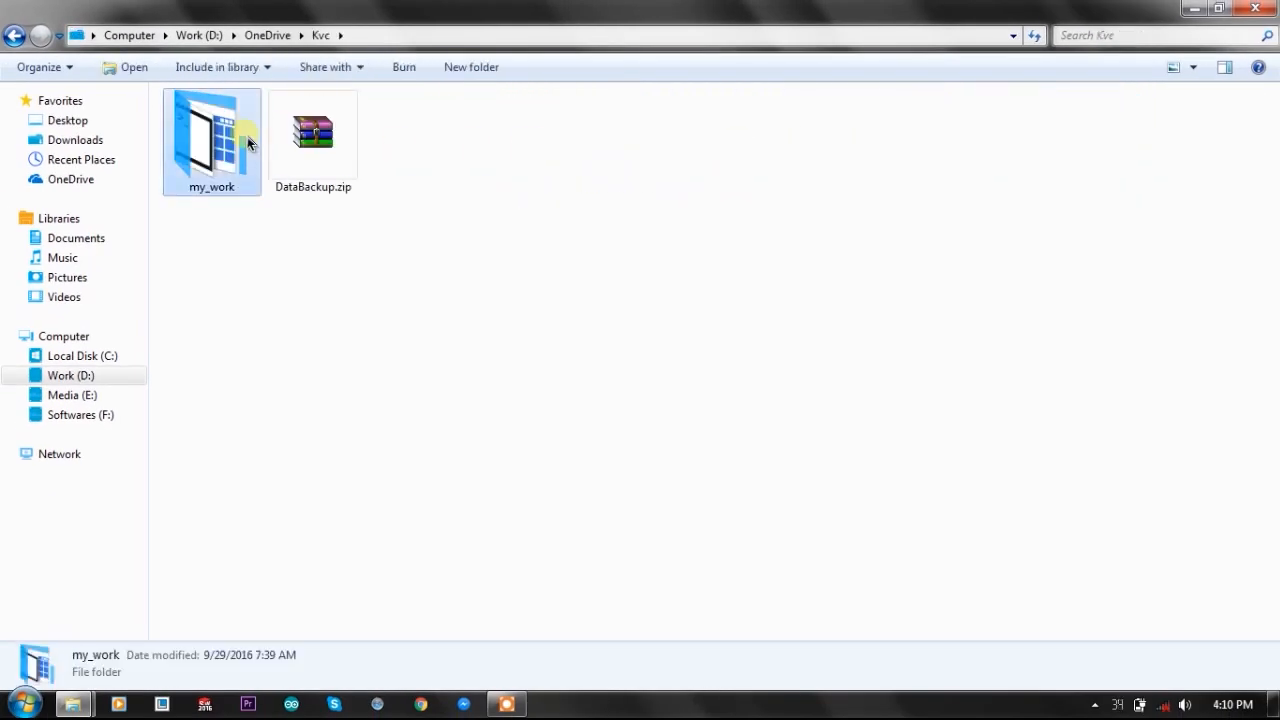
double_click(212, 142)
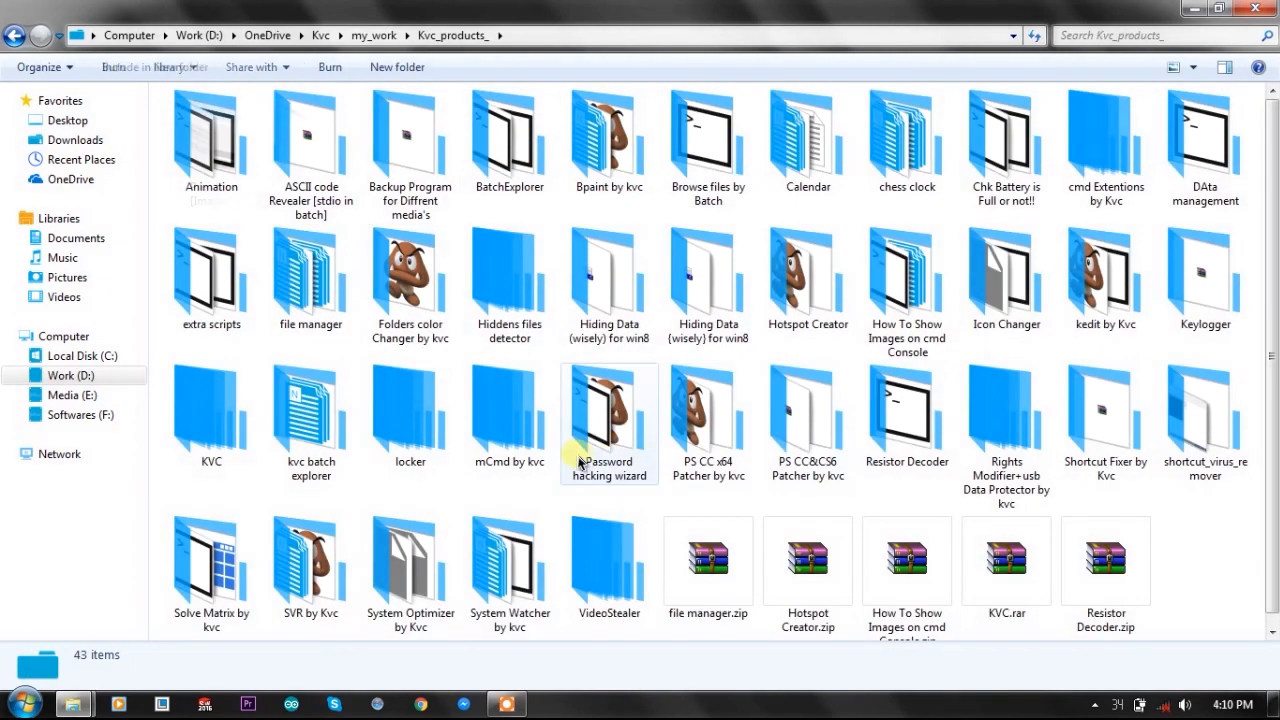
double_click(906, 140)
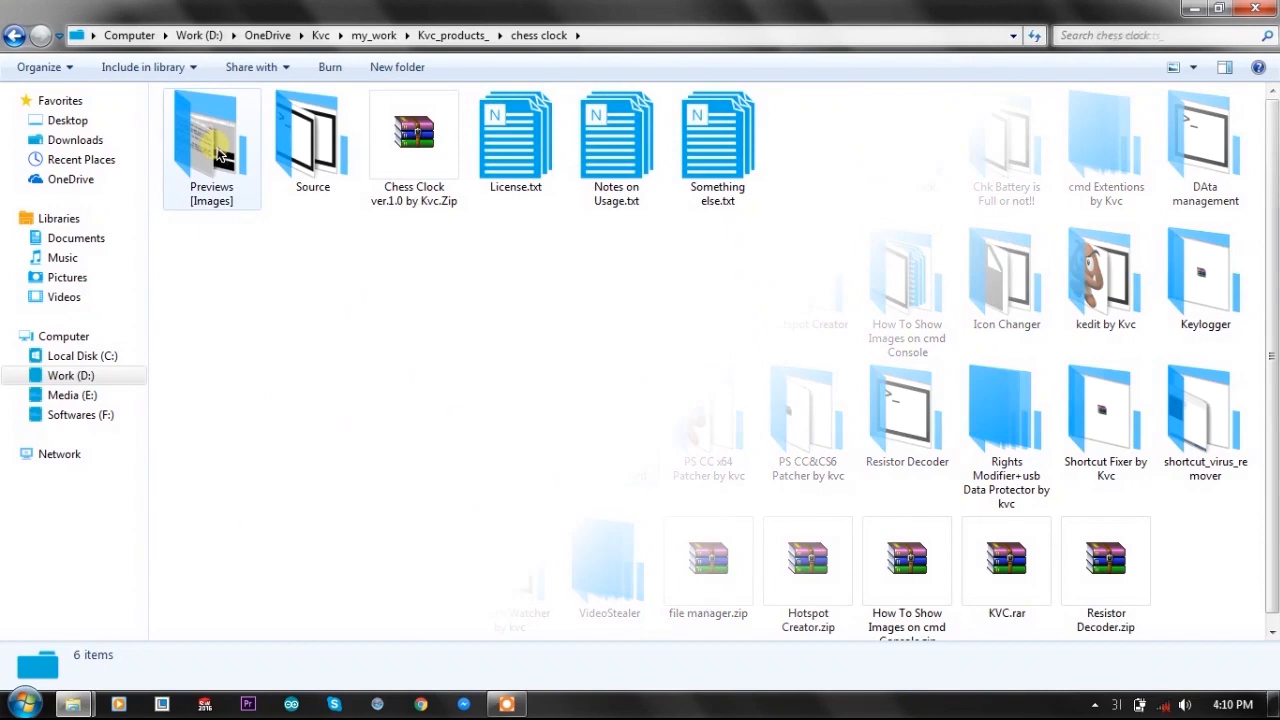
double_click(312, 136)
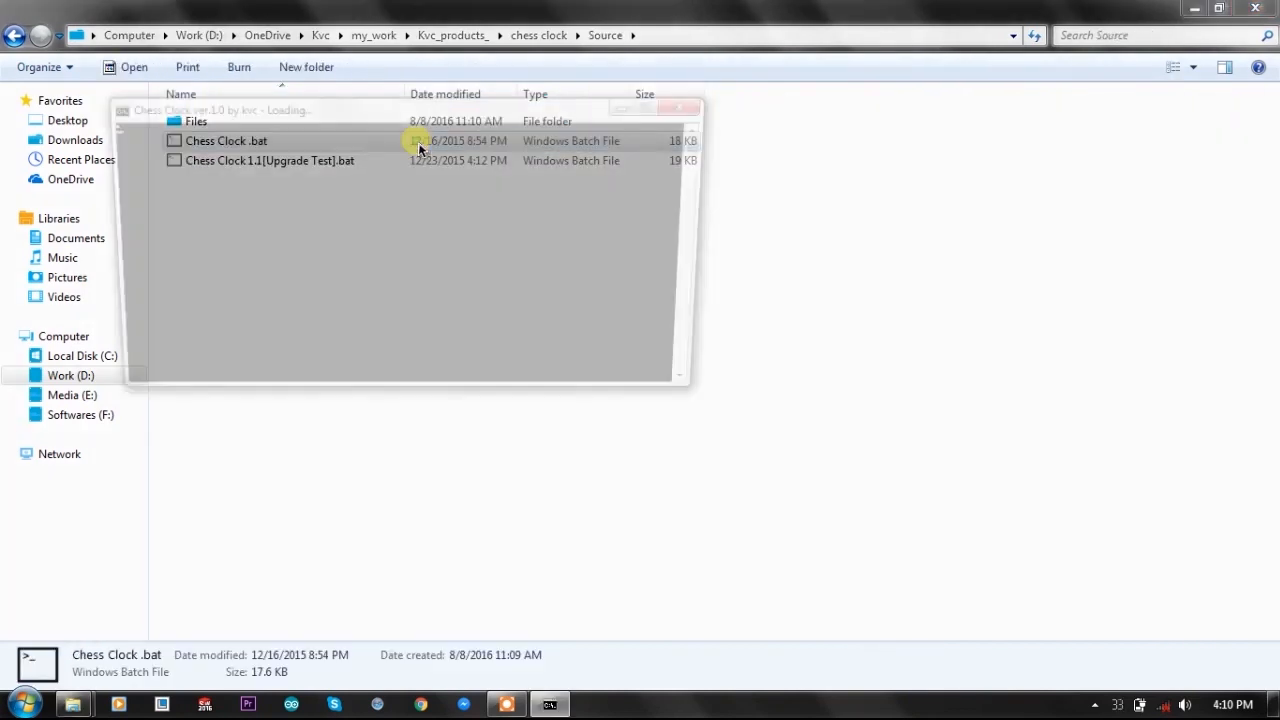
double_click(226, 140)
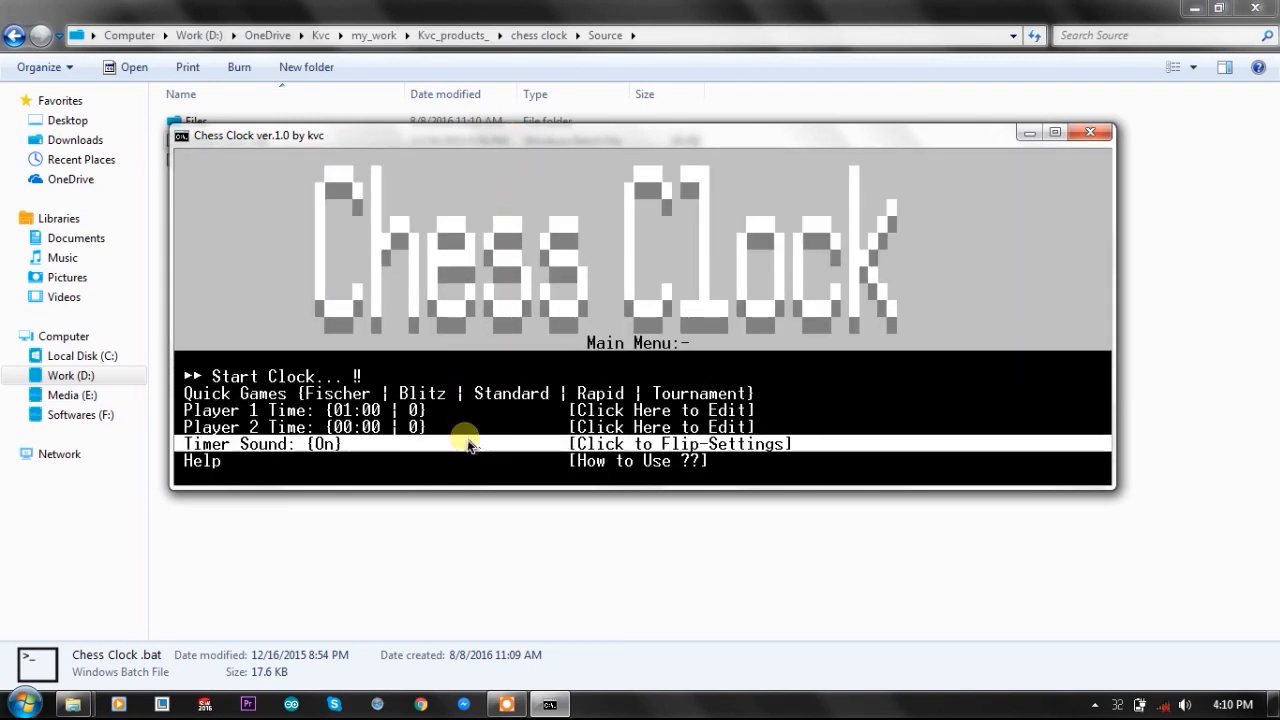
mouse_move(484, 456)
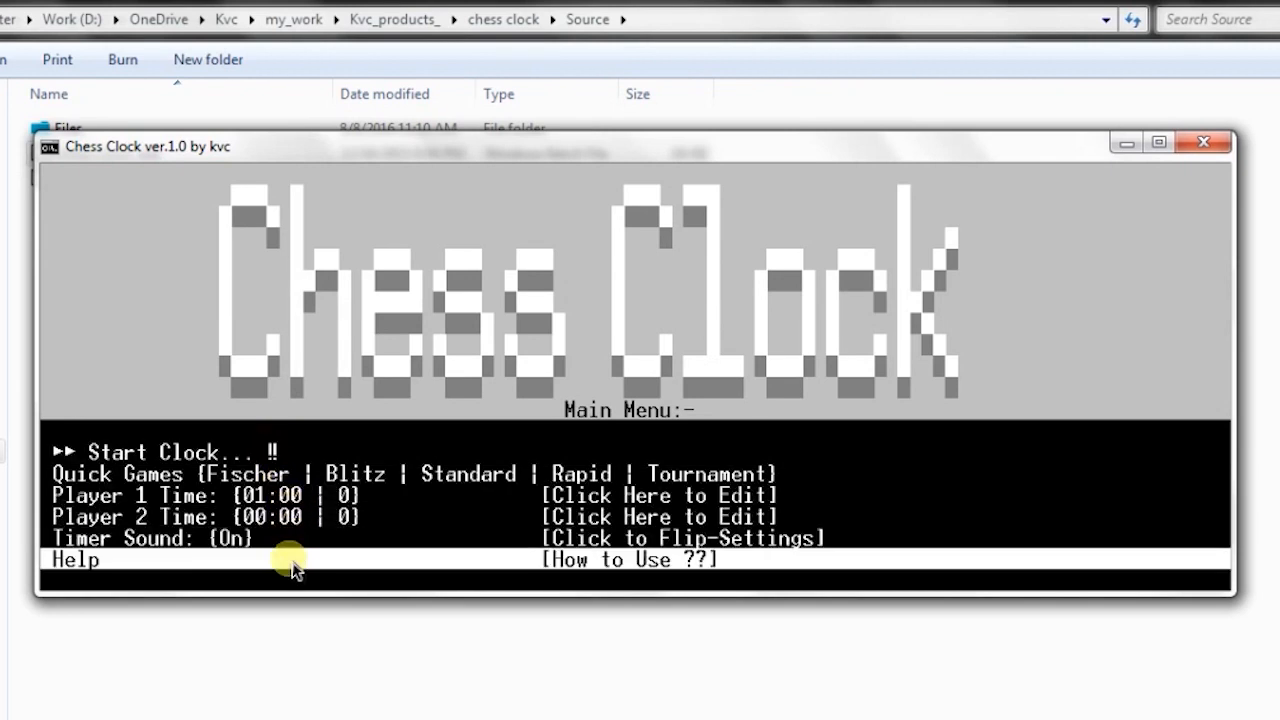
mouse_move(296, 516)
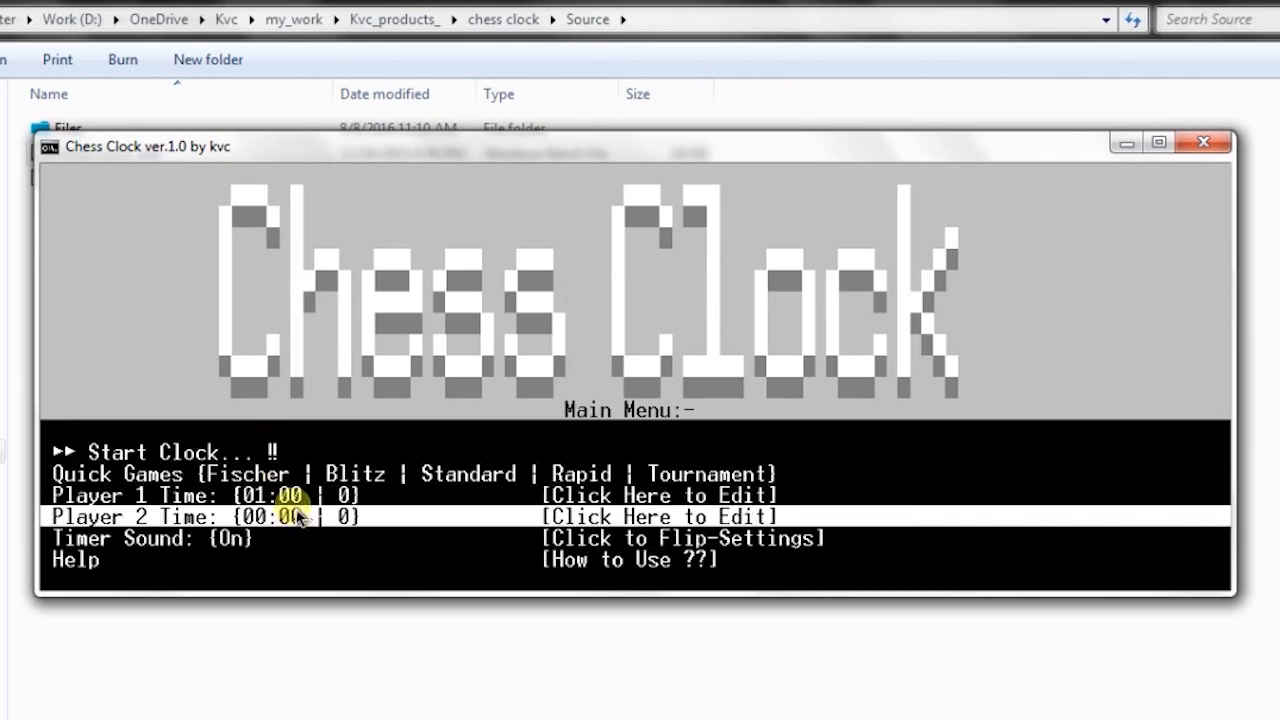
Show Player 1's Time Settings prompt in Chess Clock, then close its console window
click(658, 496)
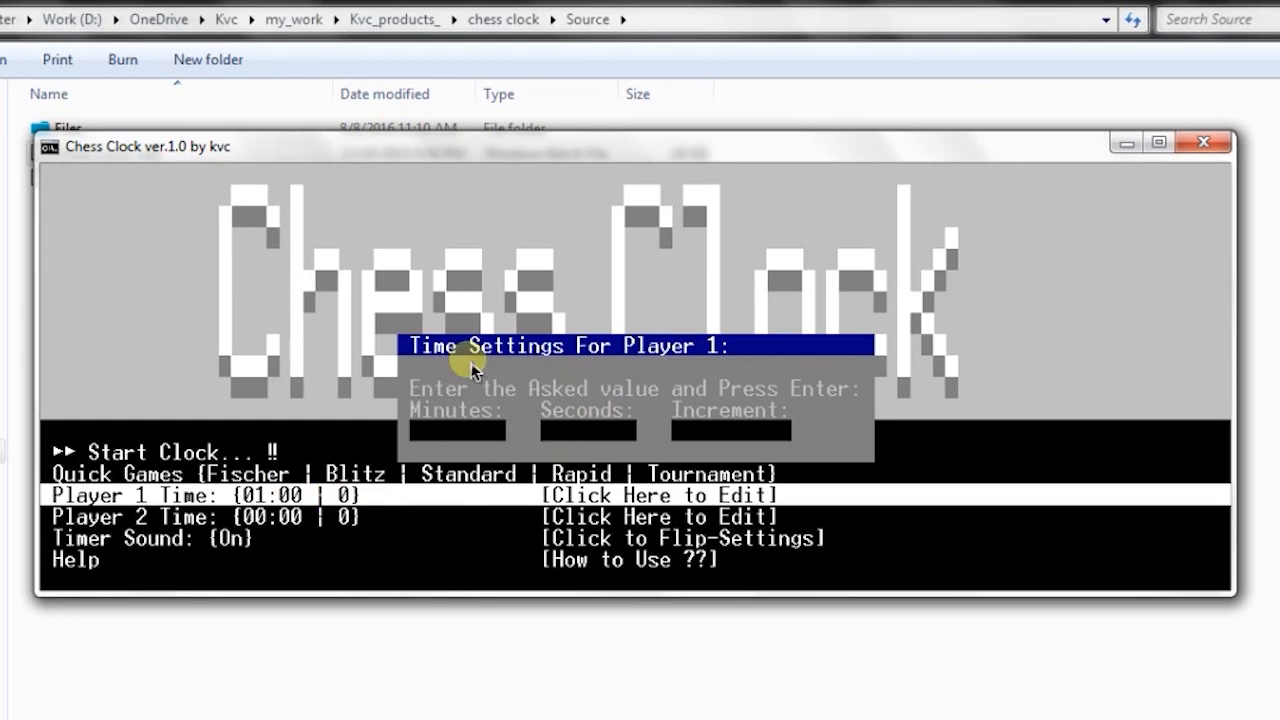
mouse_move(496, 470)
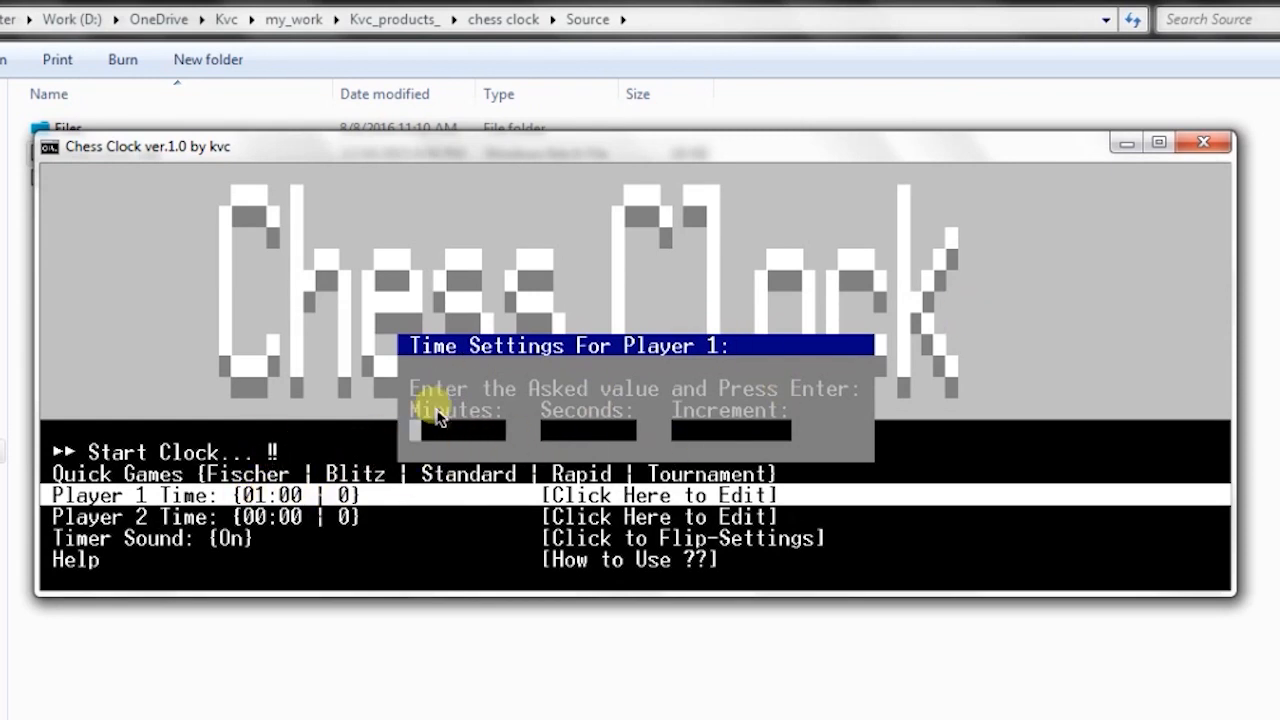
mouse_move(420, 444)
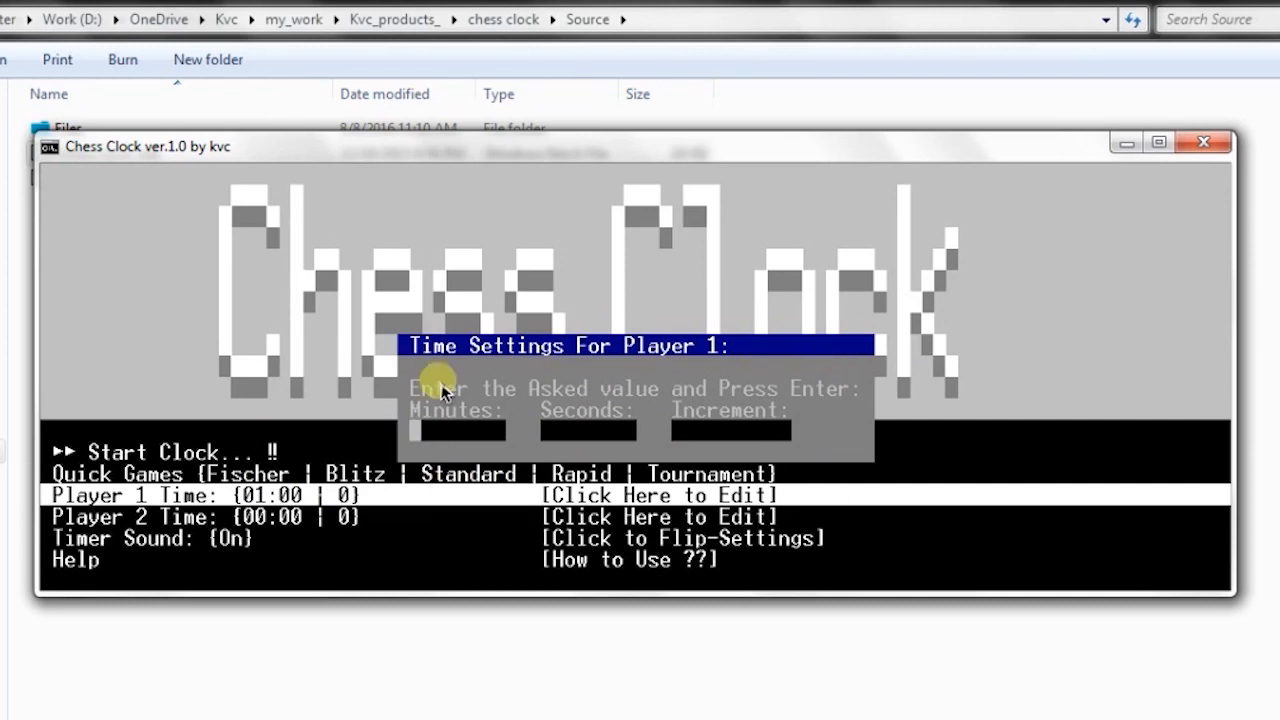
mouse_move(420, 440)
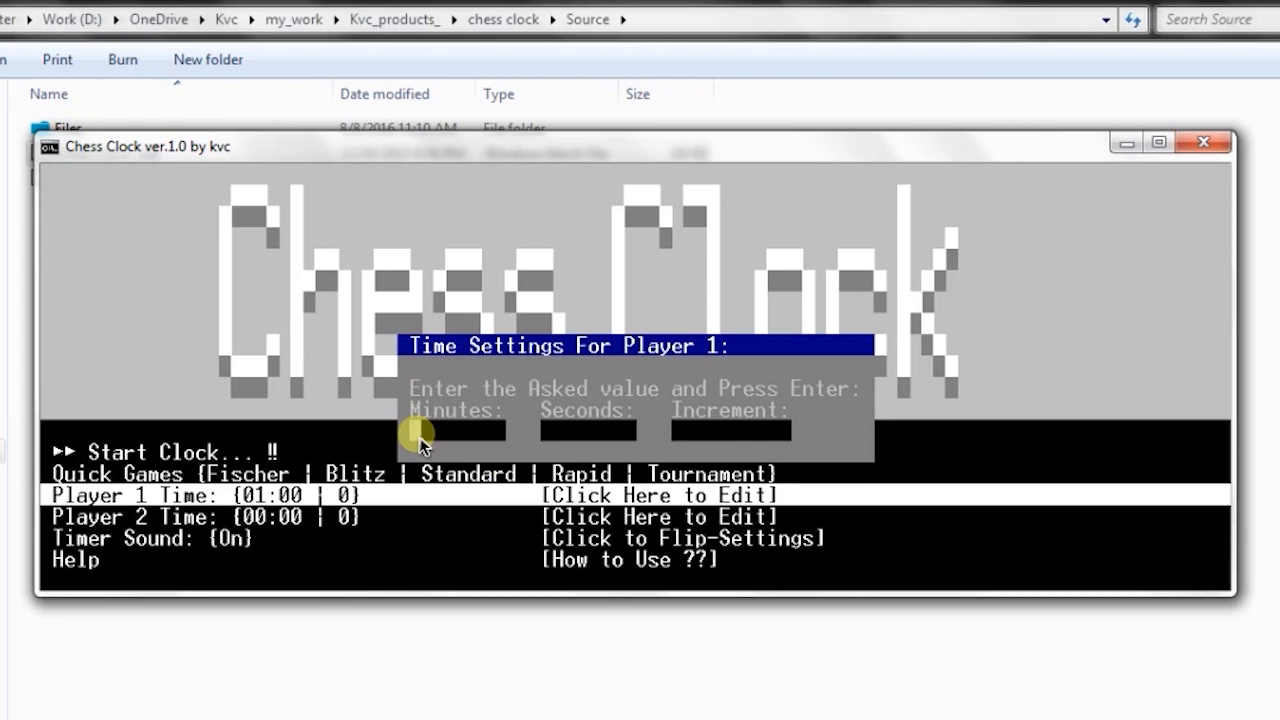
mouse_move(870, 424)
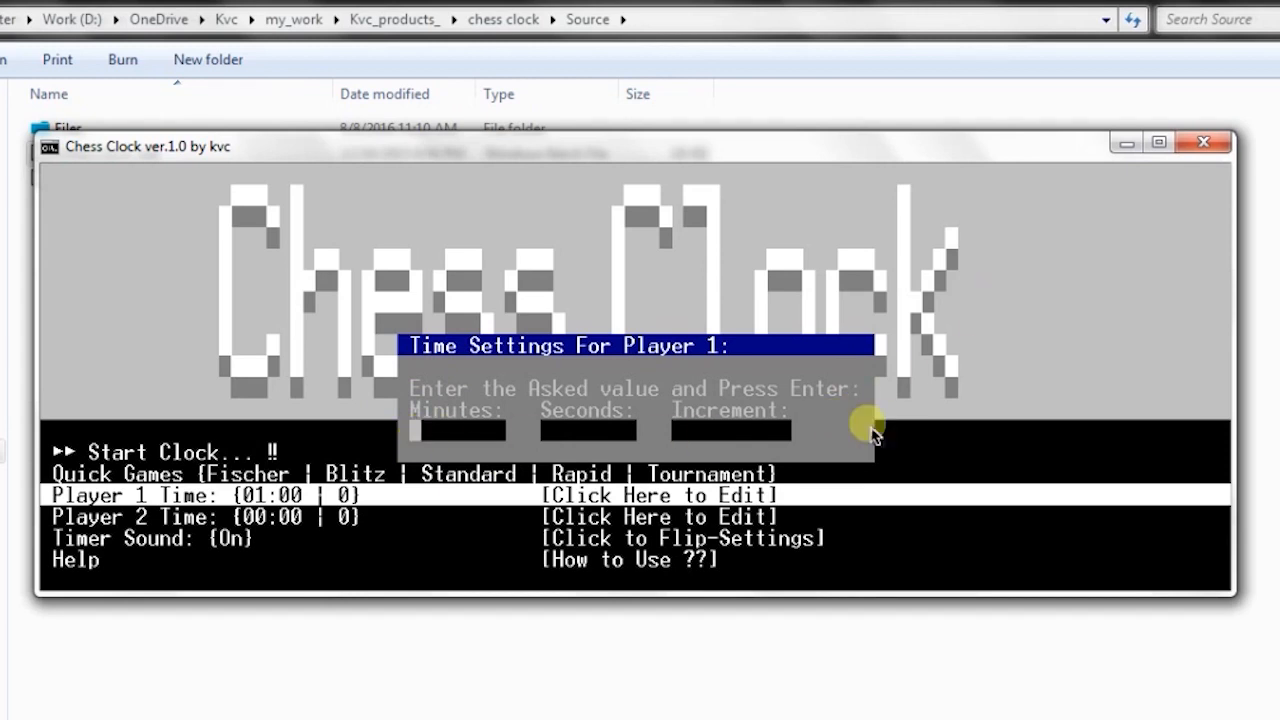
mouse_move(1176, 196)
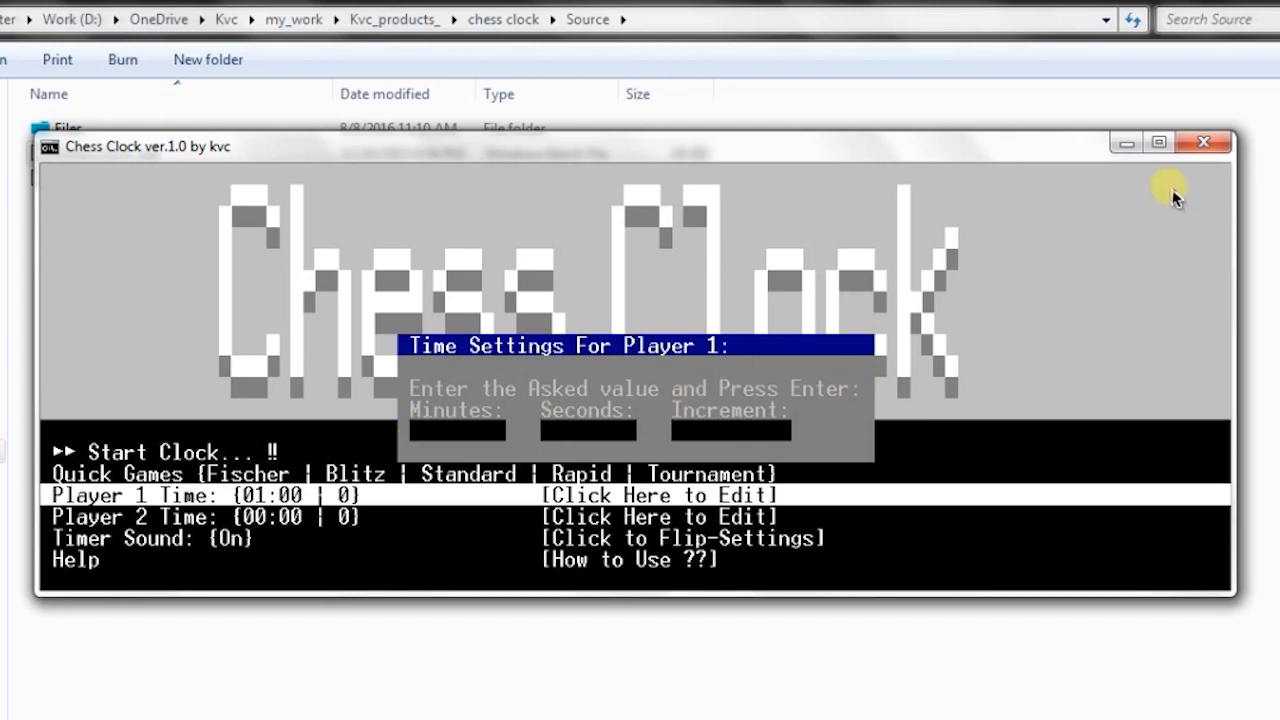
click(1204, 140)
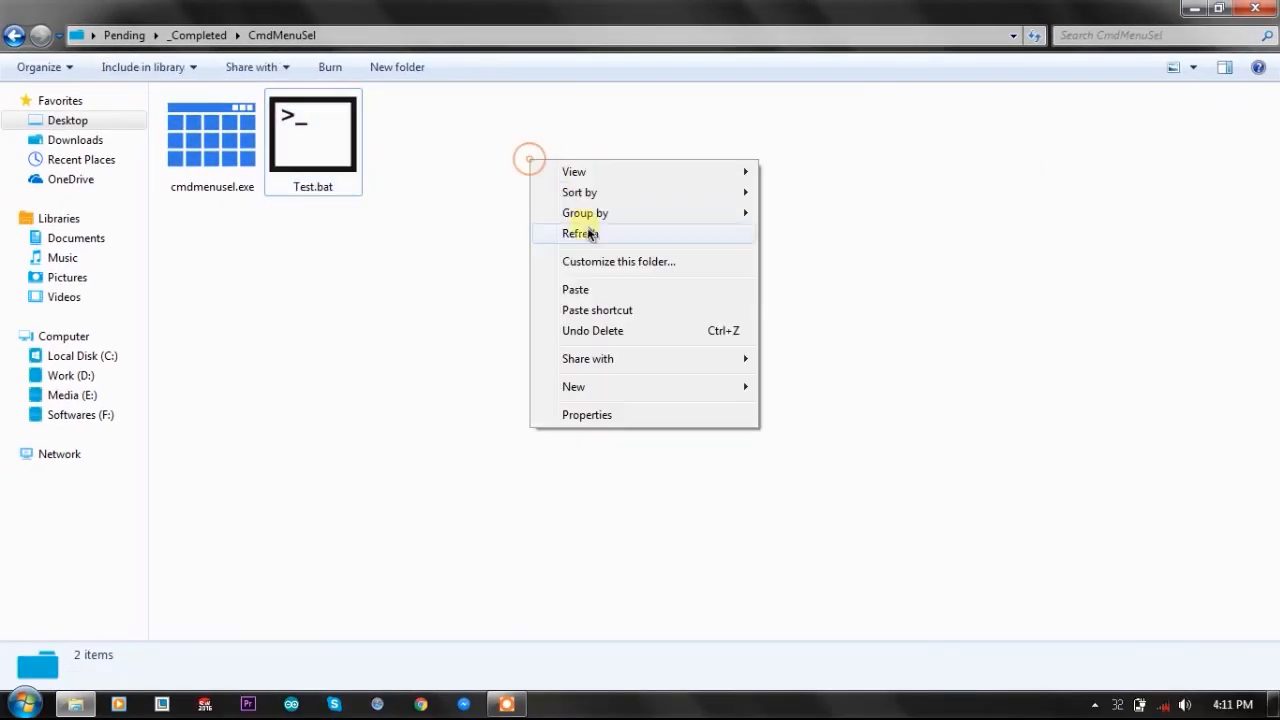
Refresh the CmdMenuSel folder and open Test.bat again with Edit in Notepad
click(580, 232)
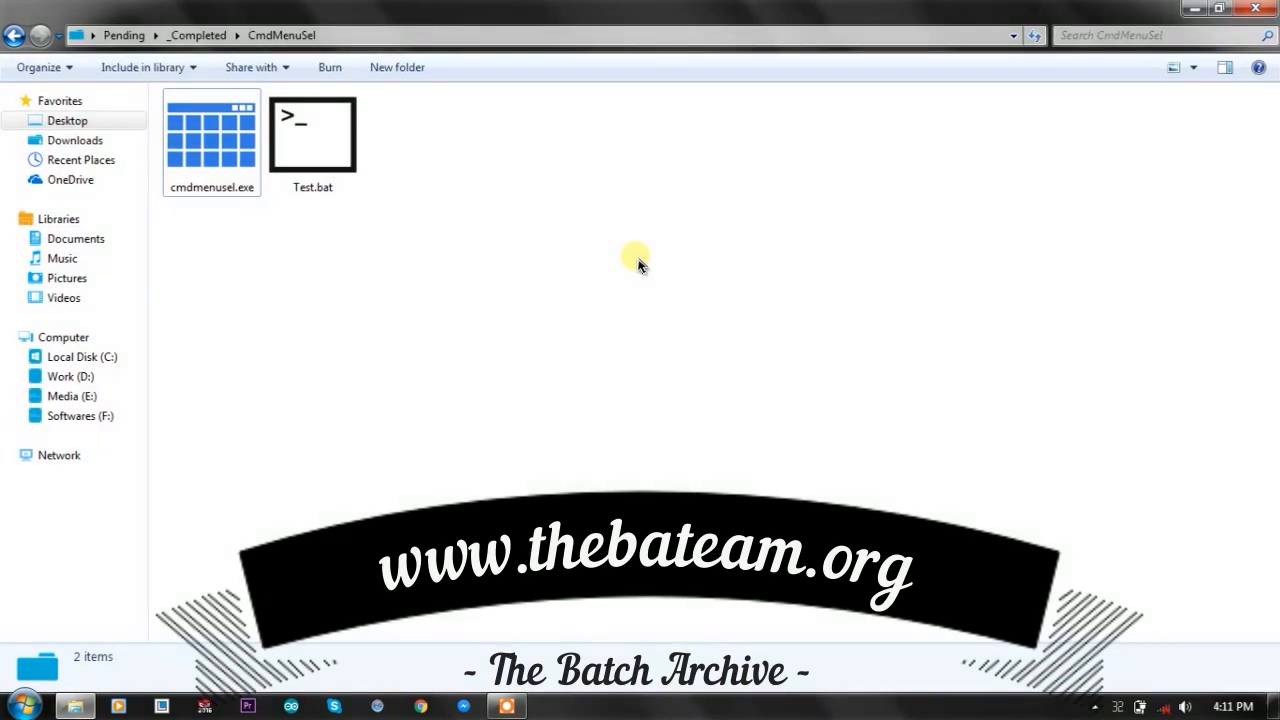
right_click(312, 132)
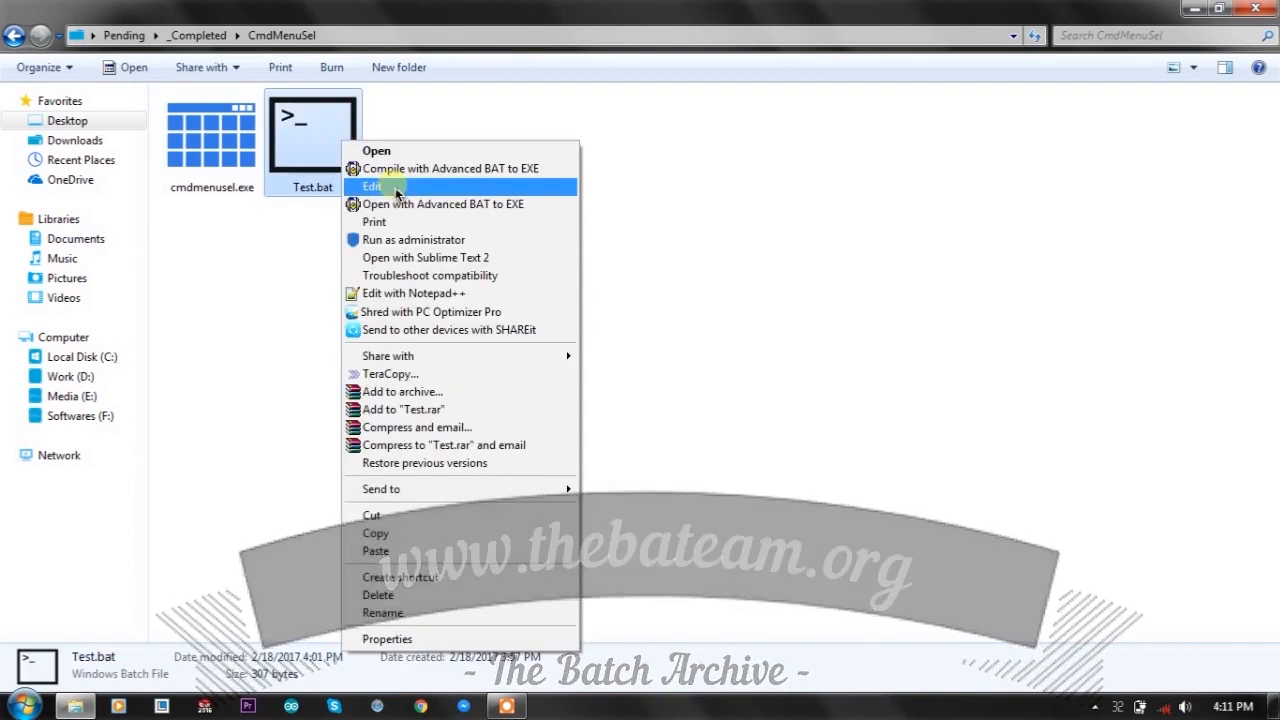
click(372, 186)
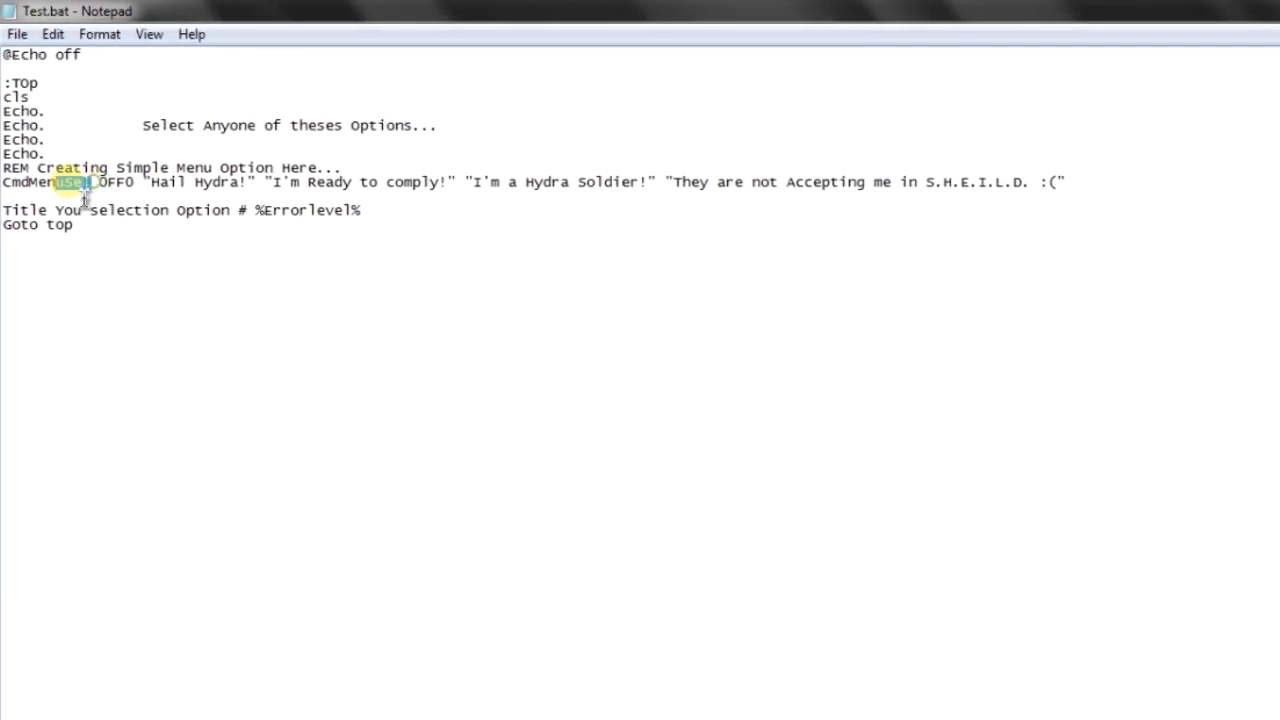
Highlight the OFF0 parameter and the four quoted menu options, then return to the folder's context menu
double_click(56, 216)
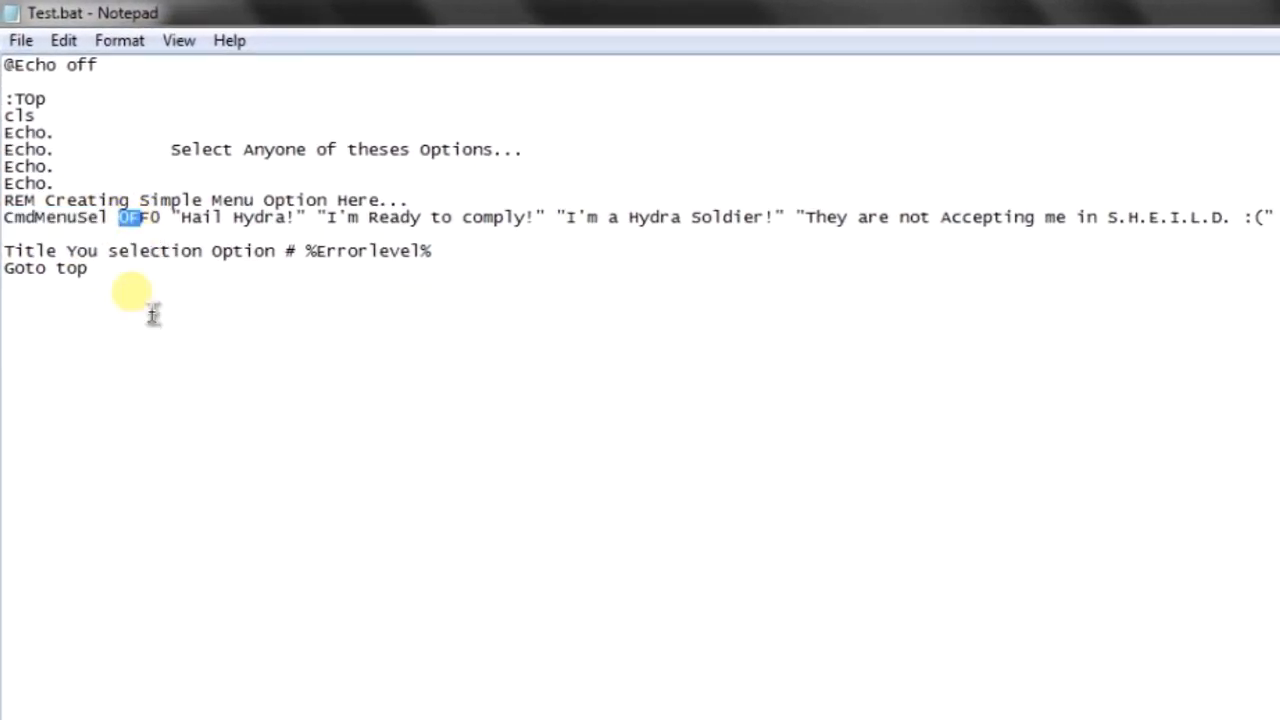
mouse_move(236, 324)
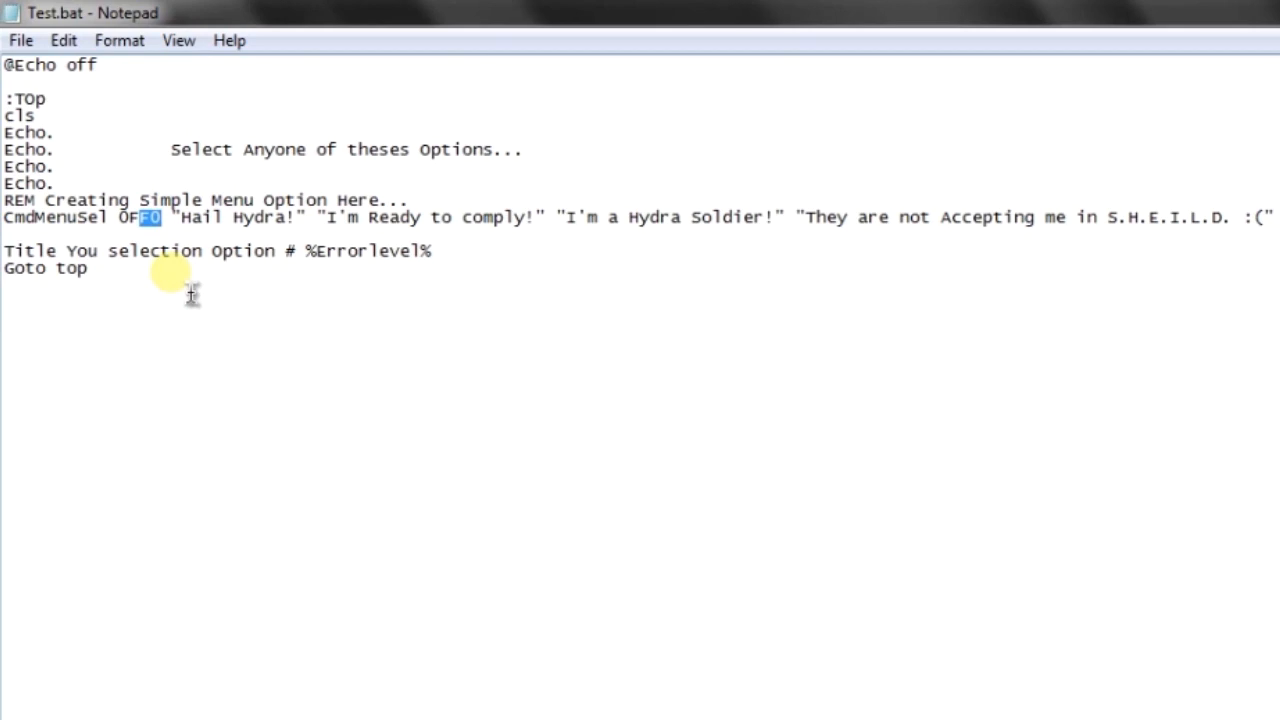
mouse_move(192, 224)
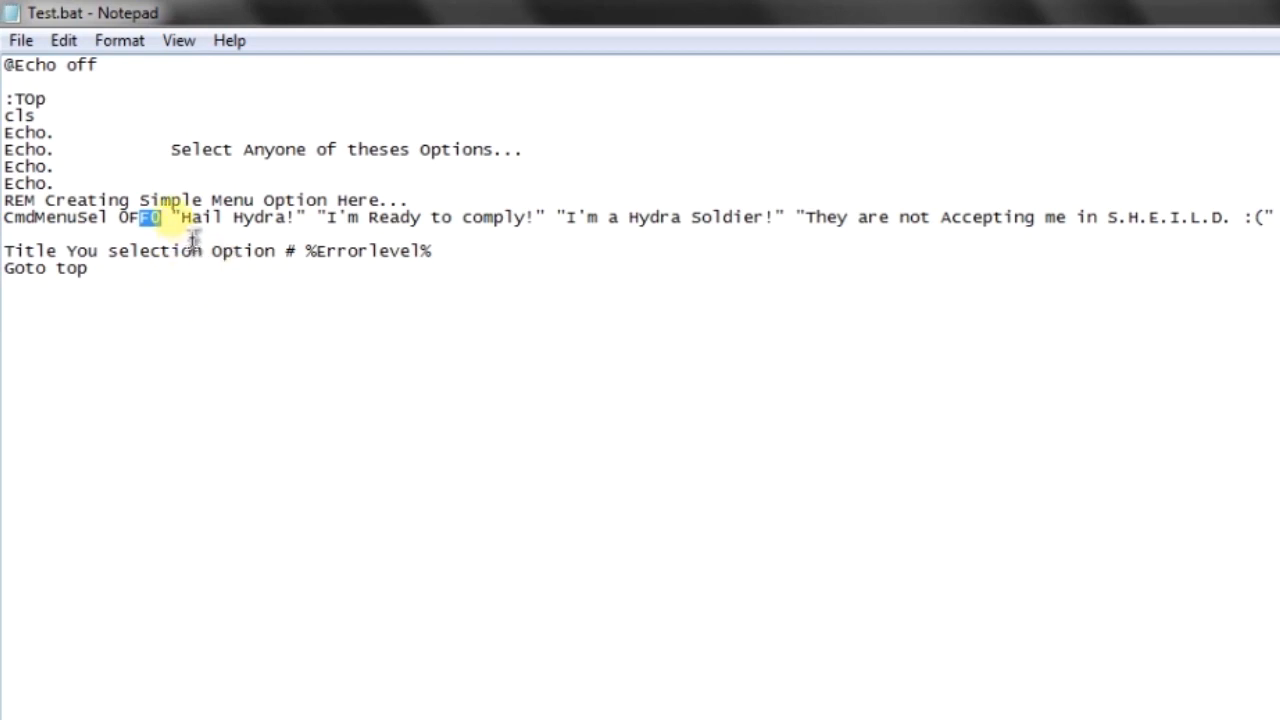
drag(150, 216, 360, 216)
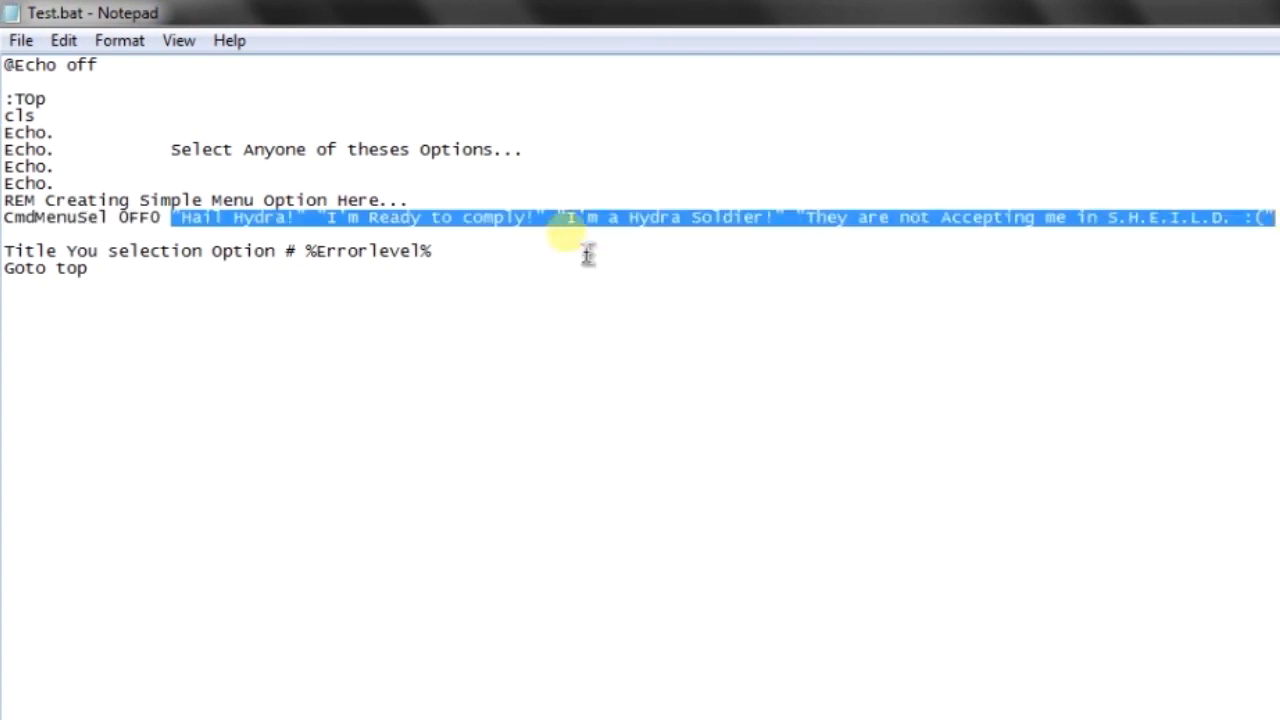
mouse_move(1136, 218)
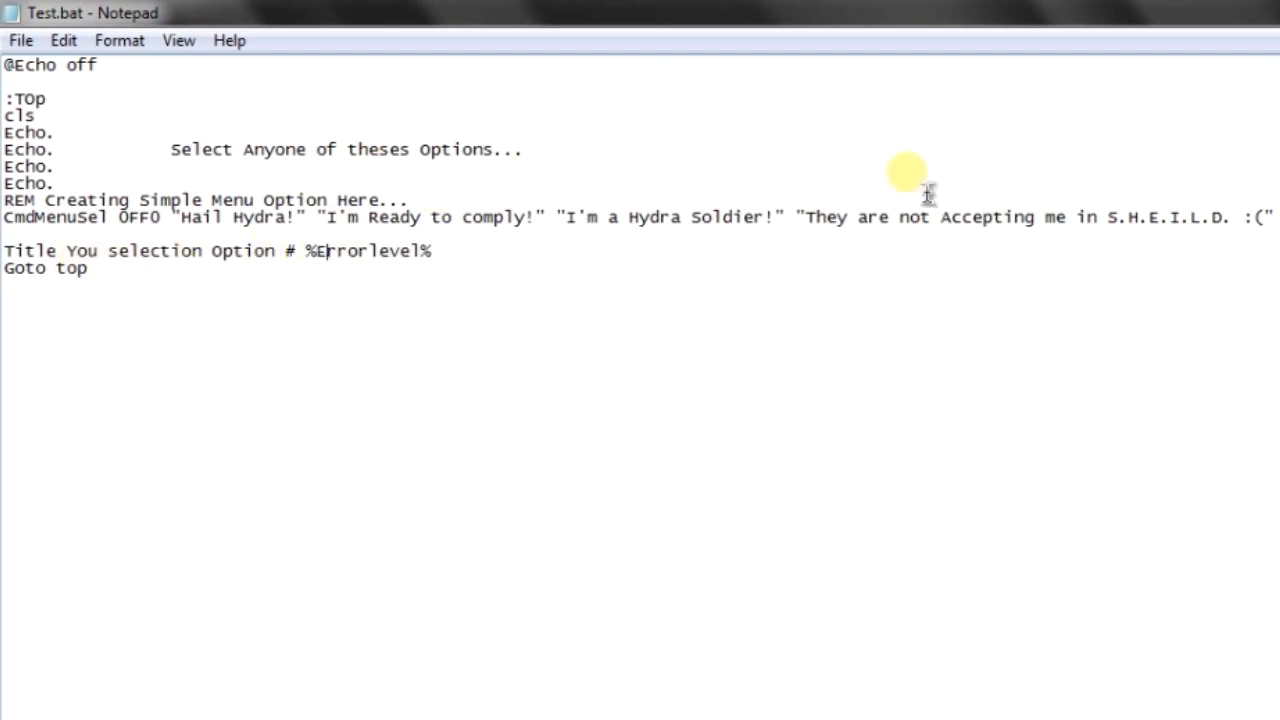
mouse_move(548, 304)
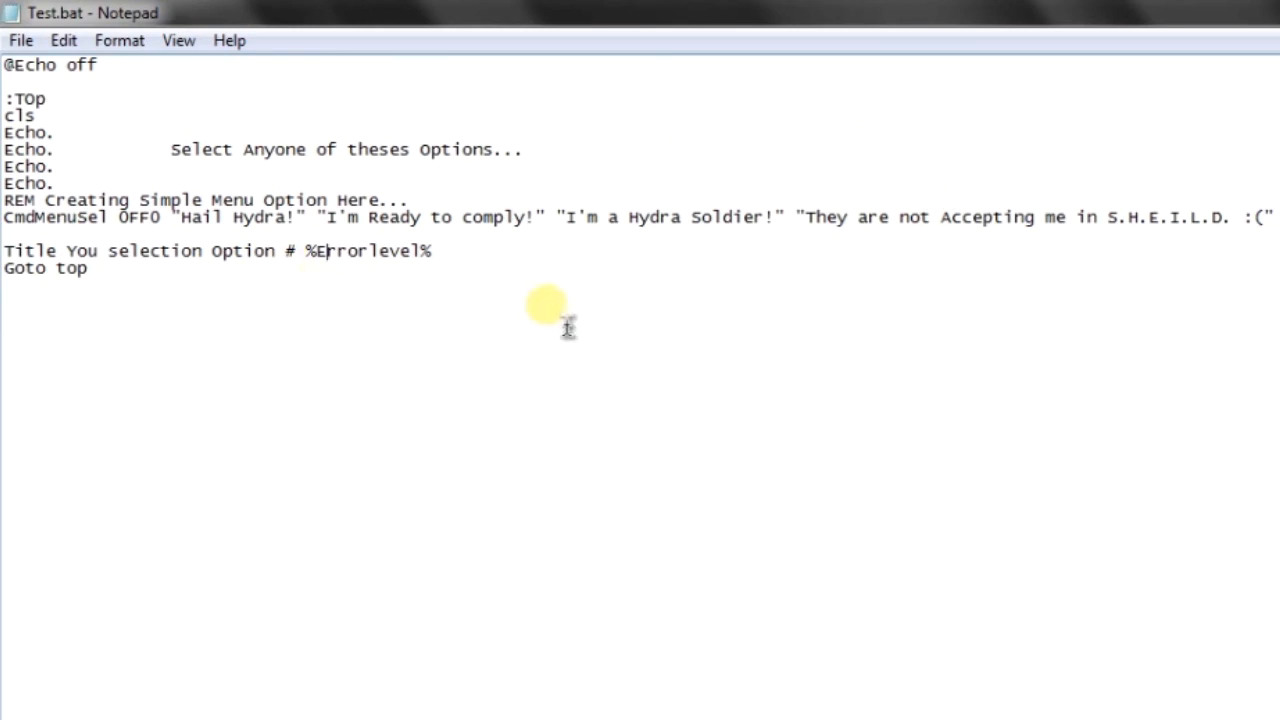
mouse_move(450, 300)
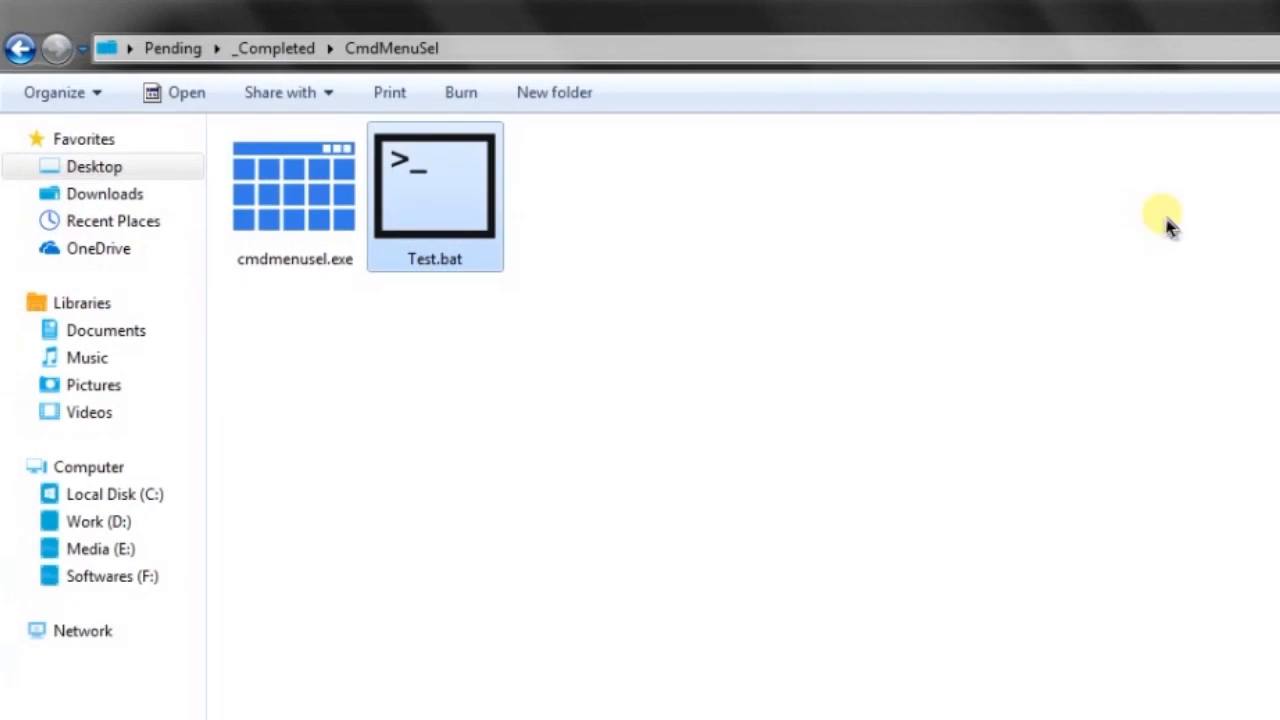
right_click(580, 228)
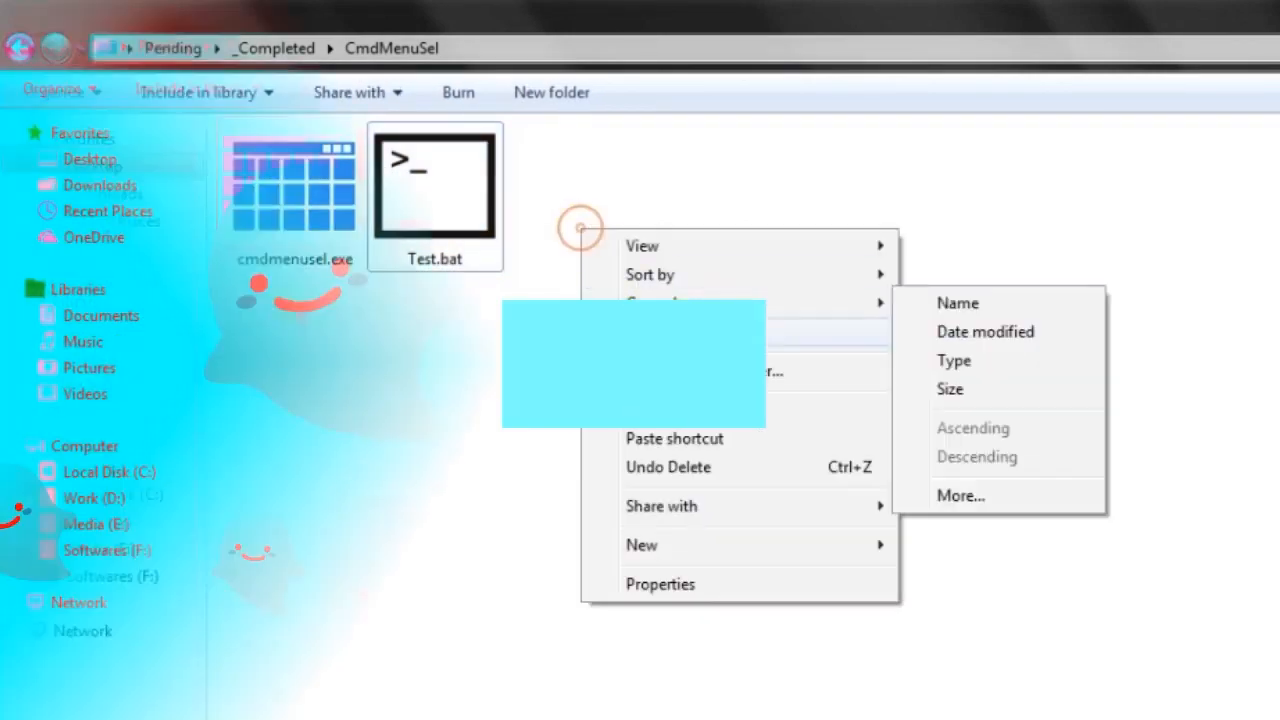